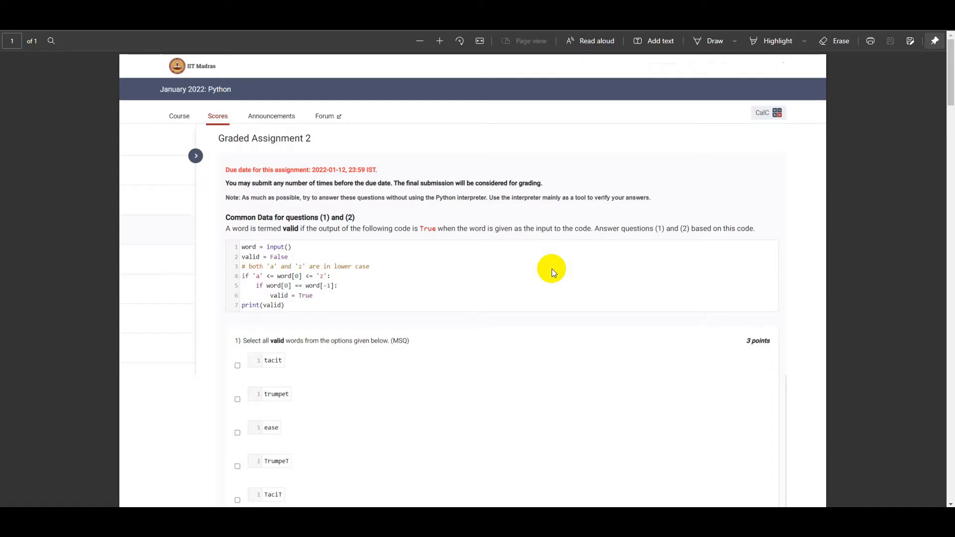
{"action": "mouse_move", "coordinate": [457, 262]}
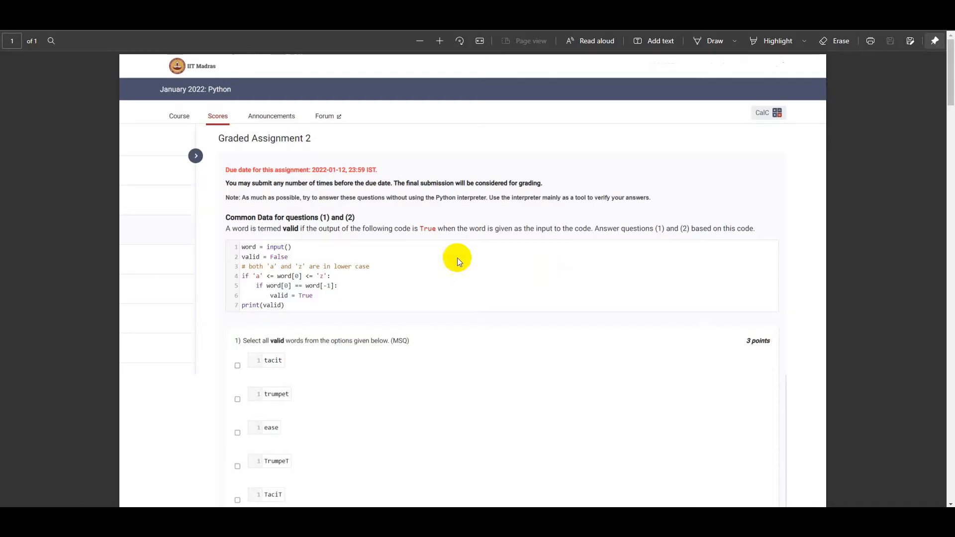
{"action": "mouse_move", "coordinate": [259, 246]}
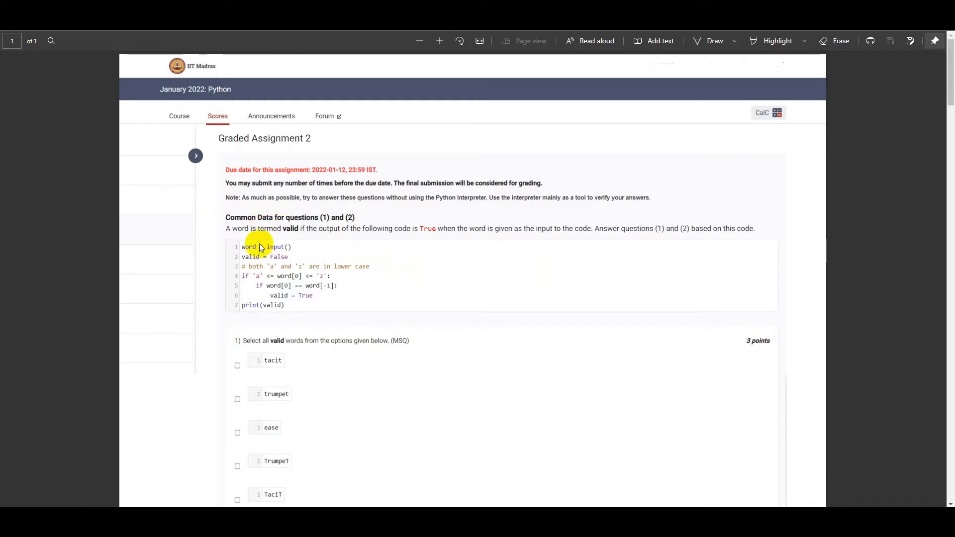
{"action": "mouse_move", "coordinate": [258, 245]}
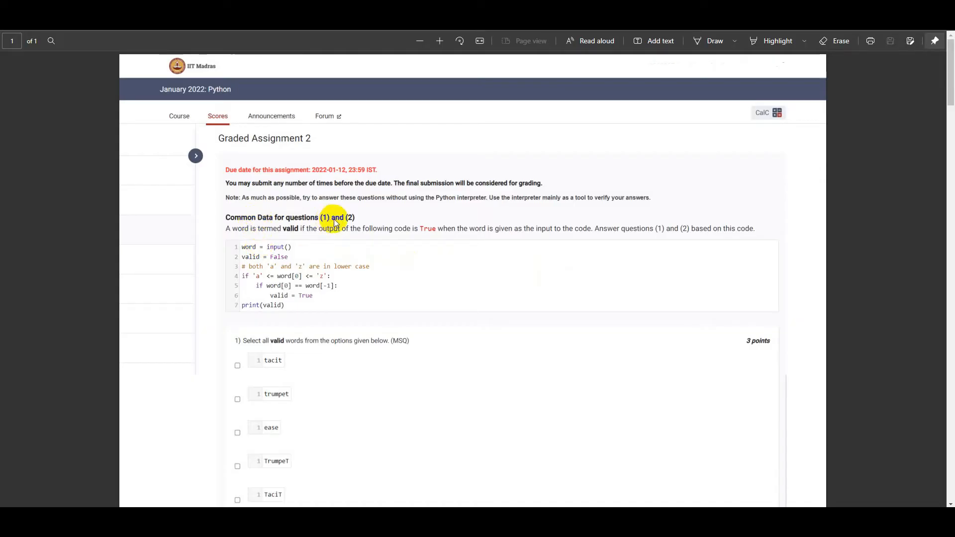
Scroll the PDF down until Question 1's word options sit below the common code block.
{"action": "scroll", "scroll_direction": "down", "scroll_amount": 3}
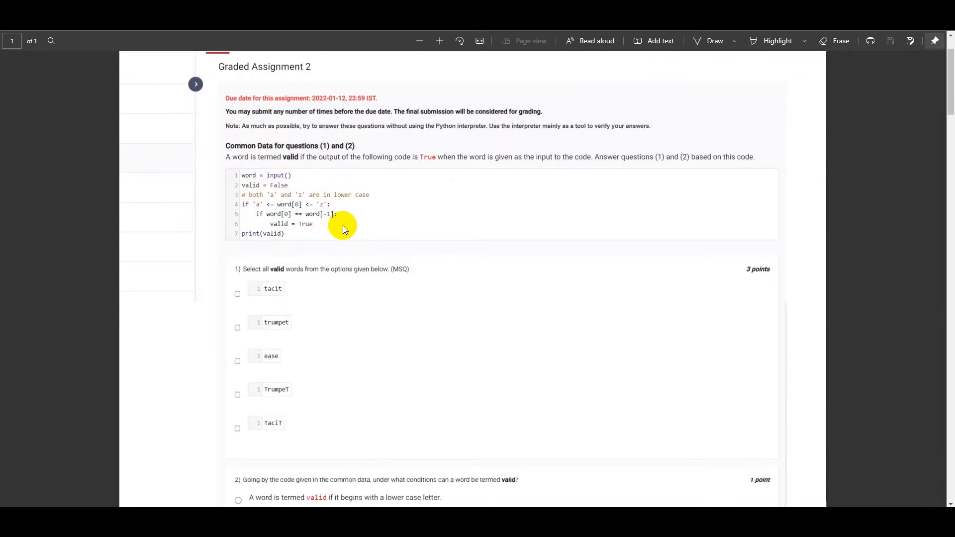
{"action": "mouse_move", "coordinate": [290, 187]}
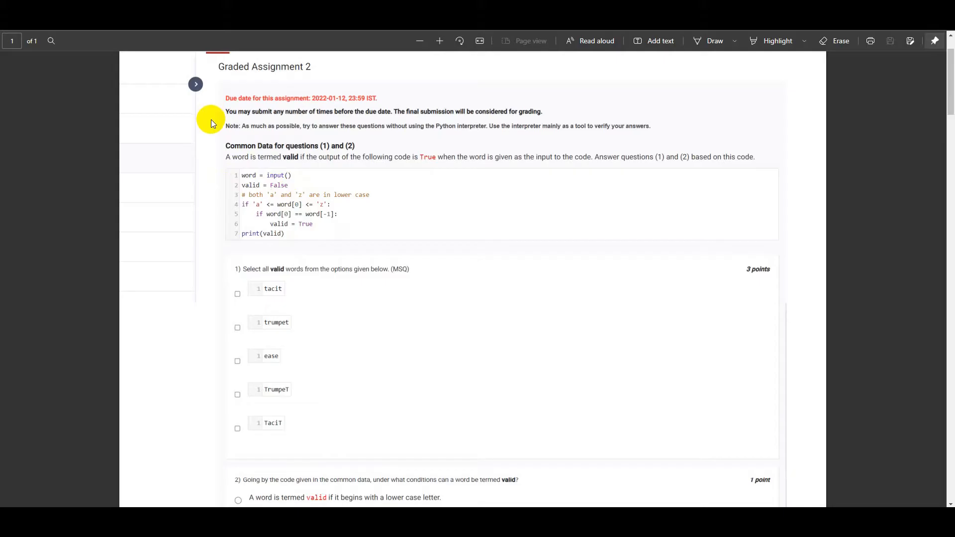
{"action": "mouse_move", "coordinate": [248, 272]}
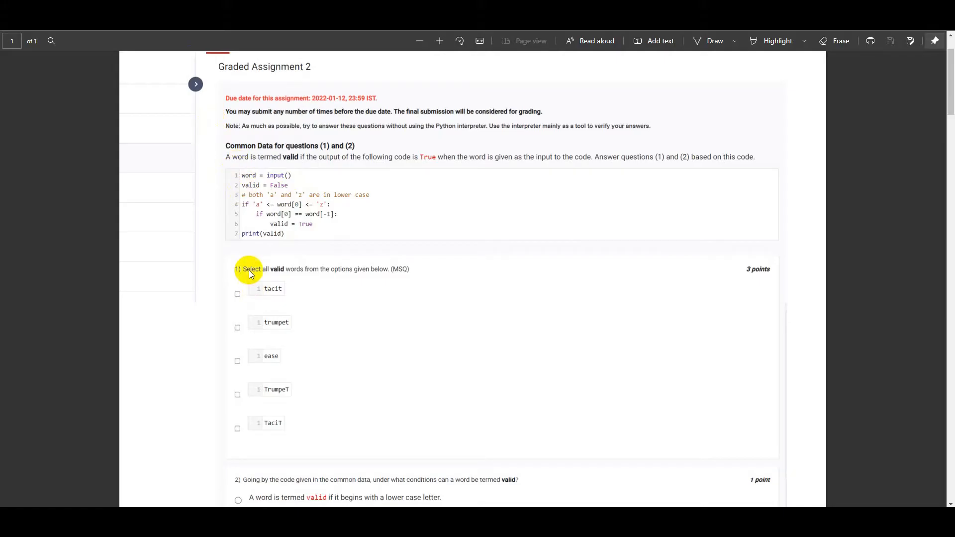
{"action": "mouse_move", "coordinate": [322, 274]}
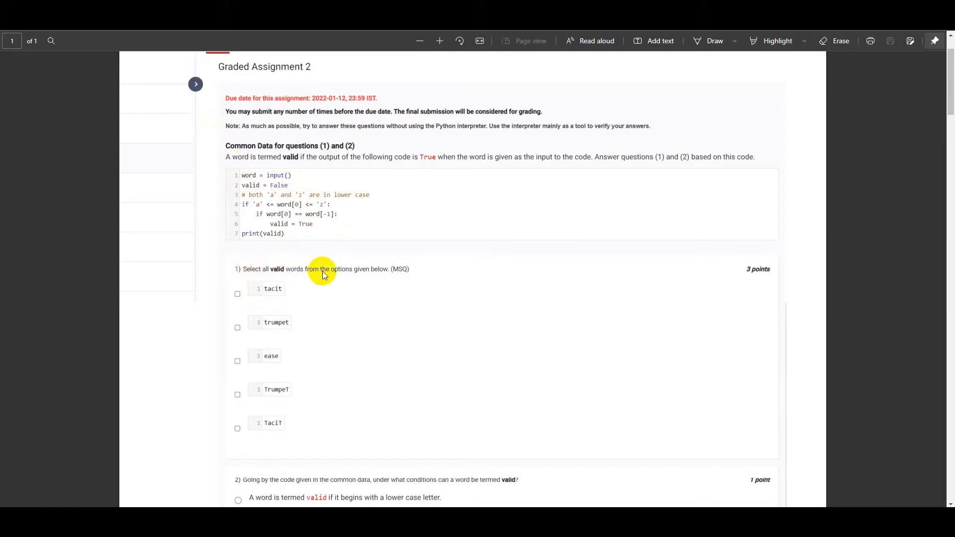
{"action": "mouse_move", "coordinate": [414, 273]}
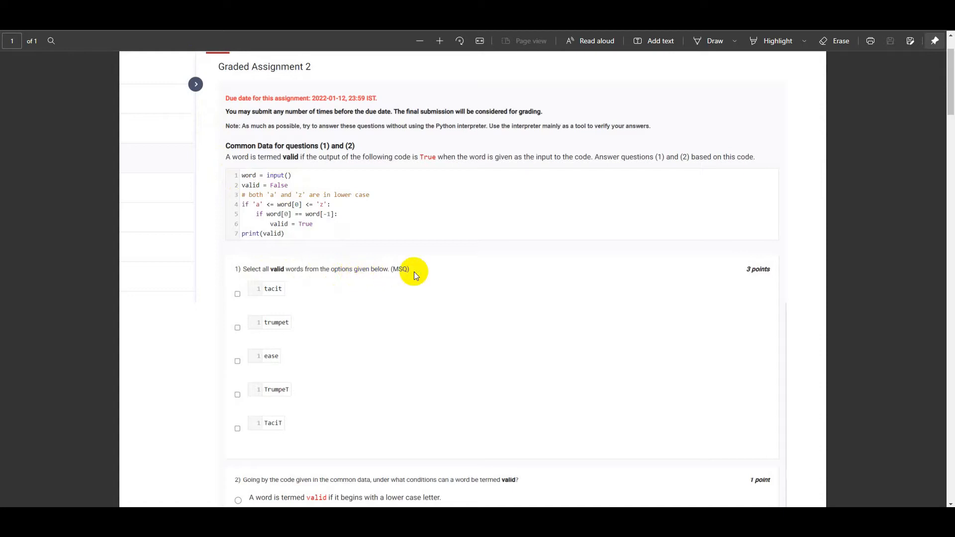
{"action": "mouse_move", "coordinate": [655, 93]}
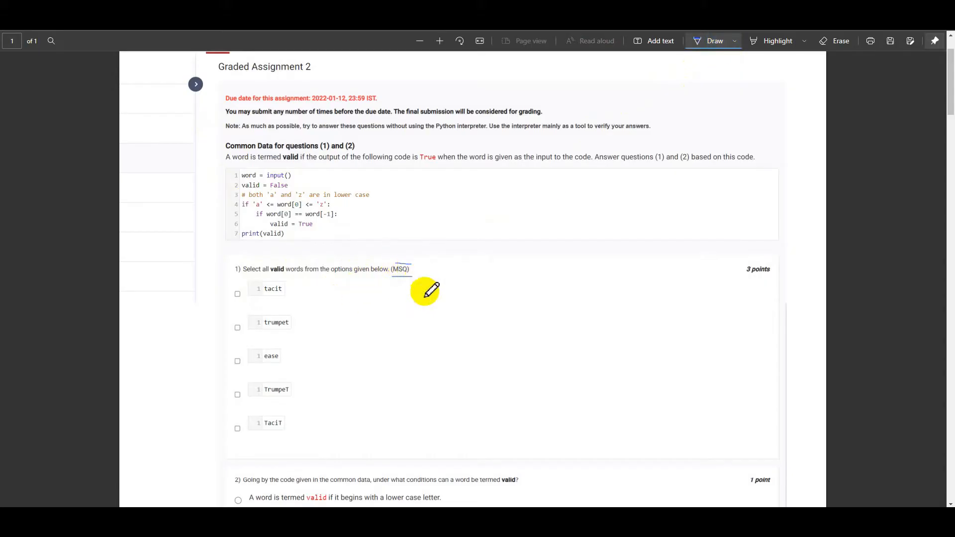
{"action": "mouse_move", "coordinate": [301, 273]}
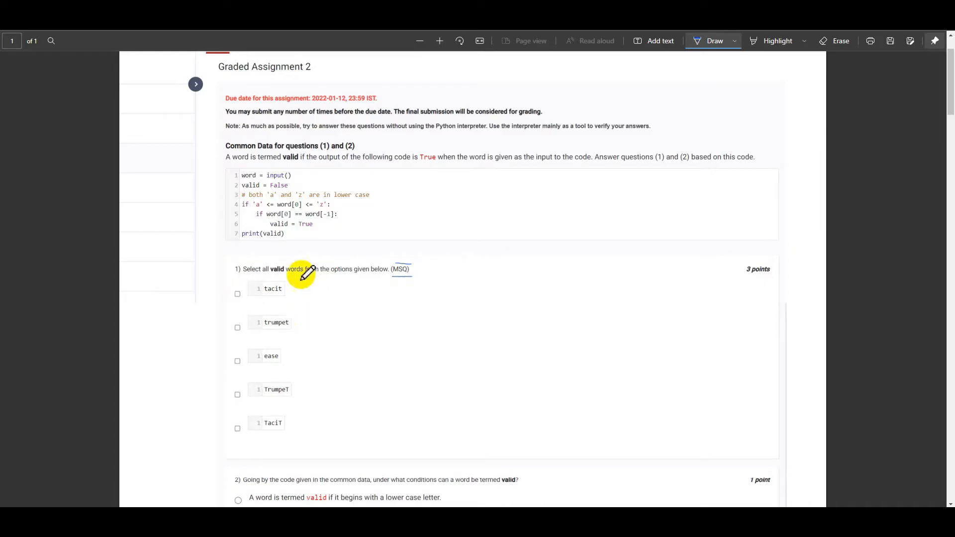
{"action": "mouse_move", "coordinate": [296, 235]}
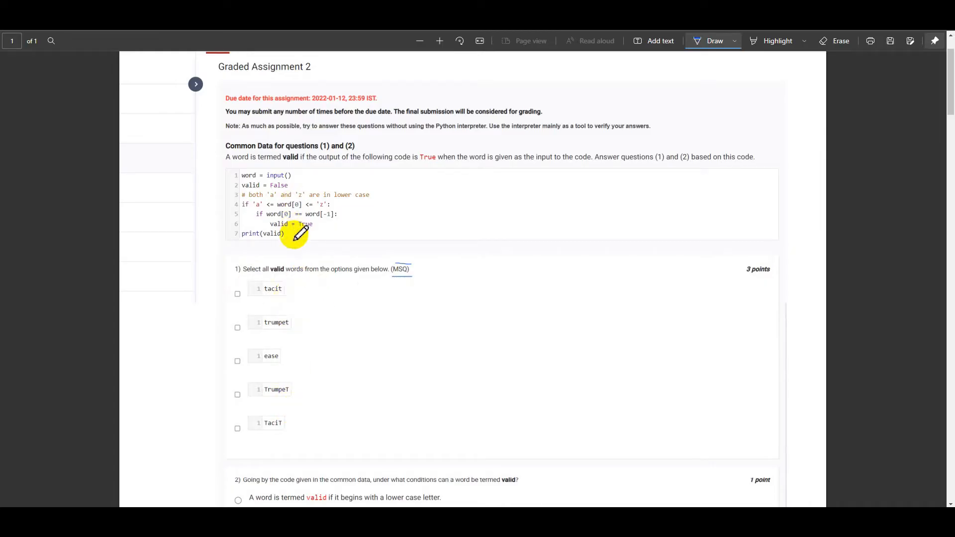
{"action": "mouse_move", "coordinate": [250, 165]}
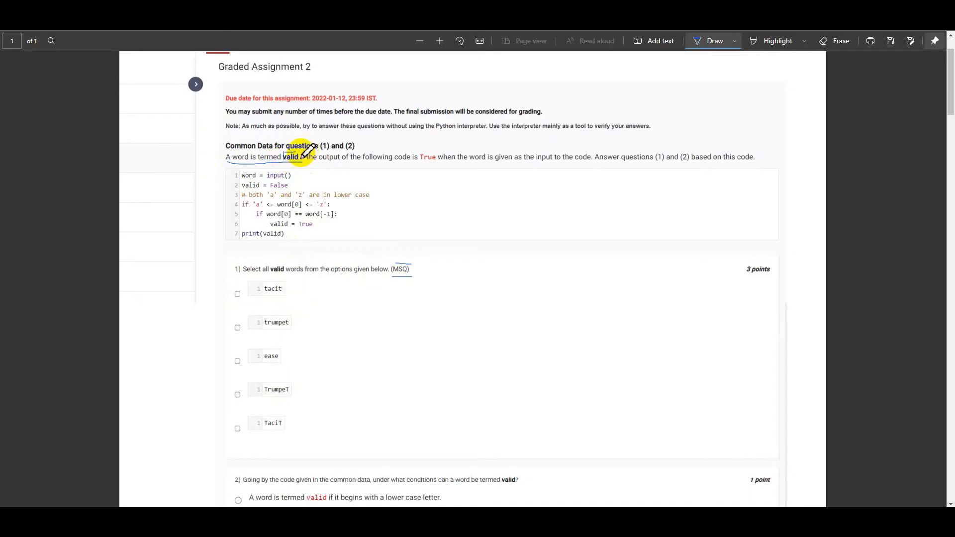
{"action": "mouse_move", "coordinate": [374, 161]}
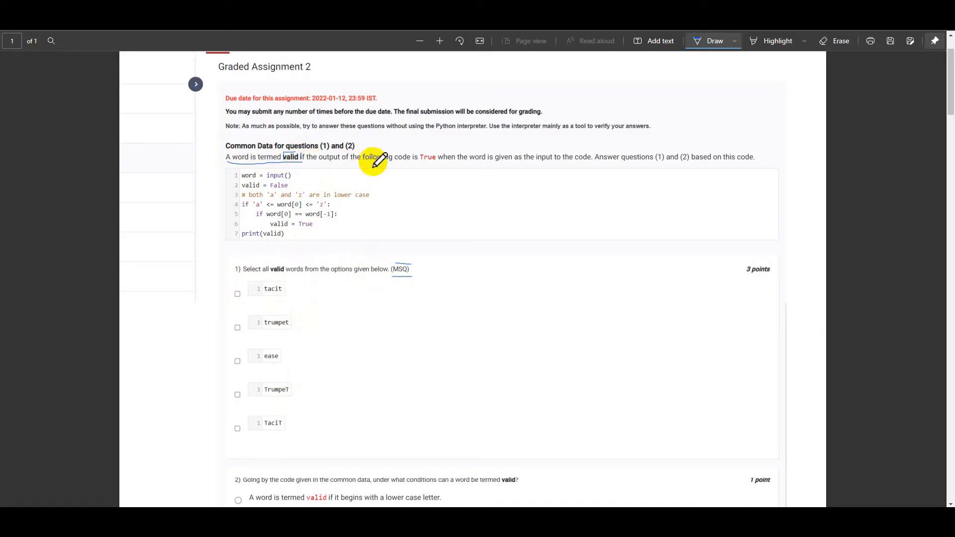
{"action": "mouse_move", "coordinate": [430, 161]}
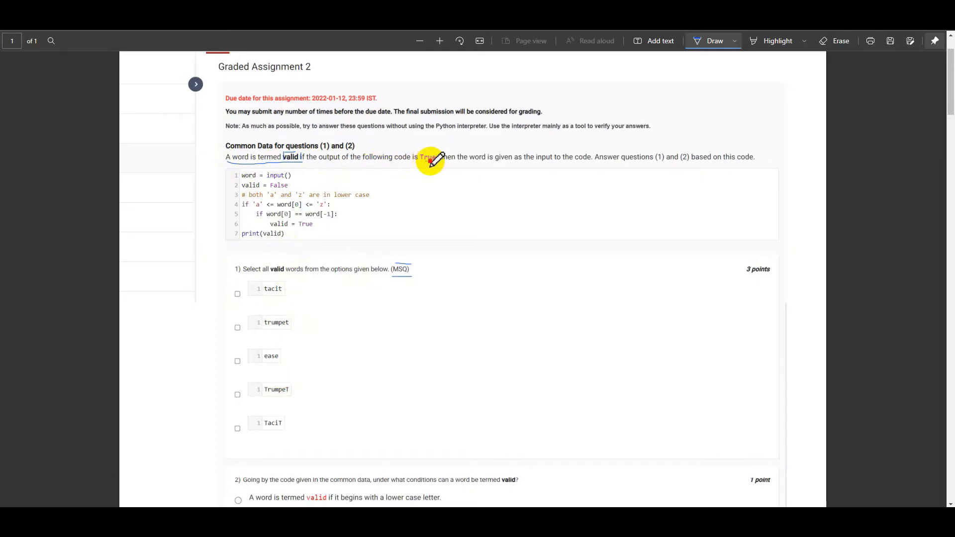
{"action": "mouse_move", "coordinate": [476, 158]}
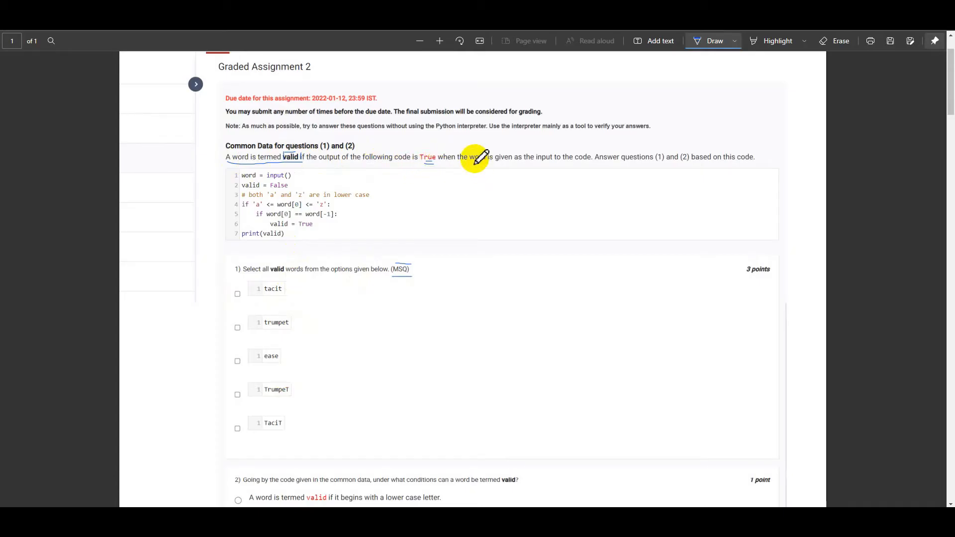
{"action": "mouse_move", "coordinate": [560, 164]}
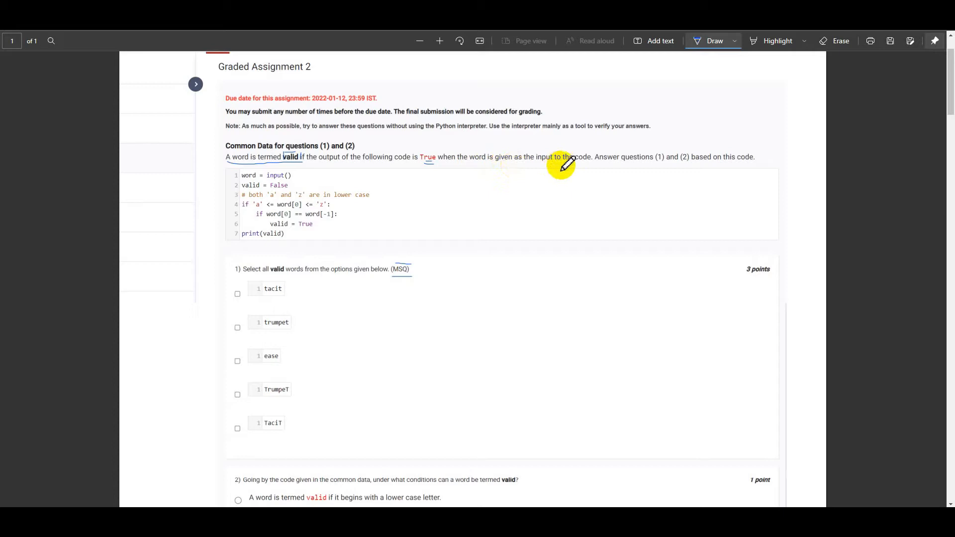
{"action": "mouse_move", "coordinate": [615, 163]}
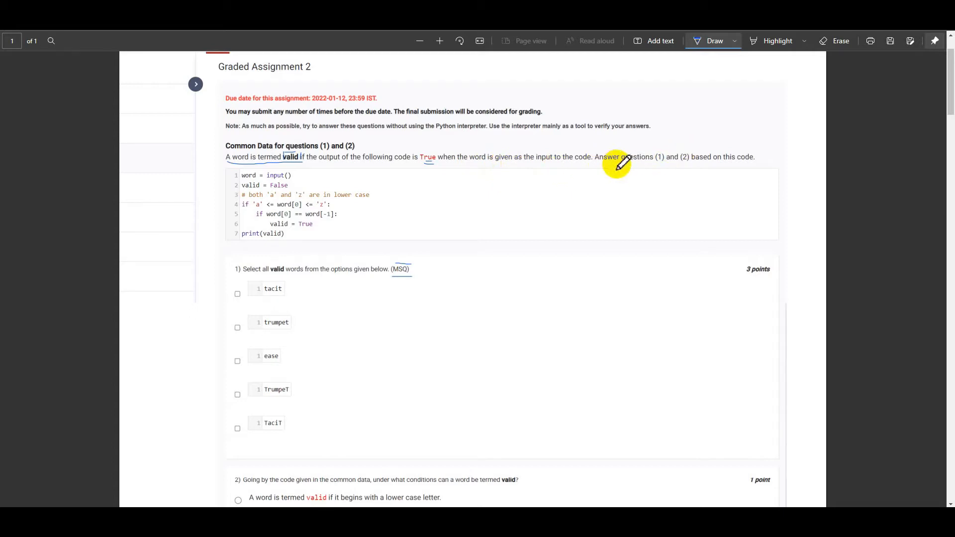
{"action": "mouse_move", "coordinate": [731, 166]}
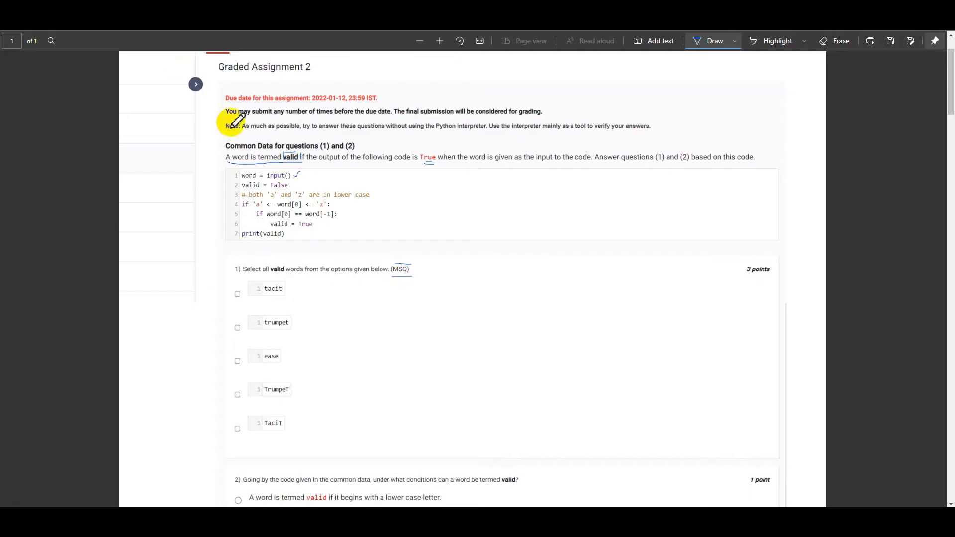
{"action": "mouse_move", "coordinate": [375, 191]}
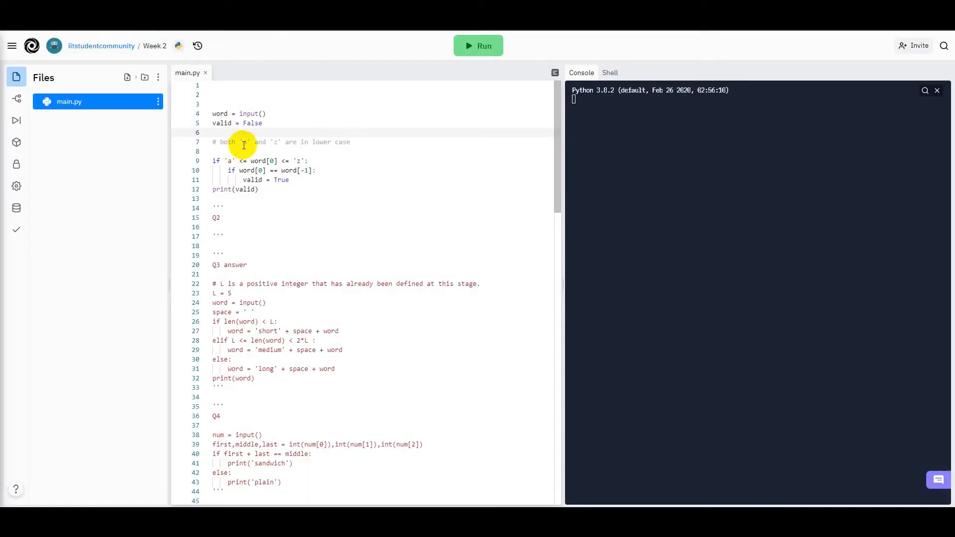
{"action": "mouse_move", "coordinate": [249, 140]}
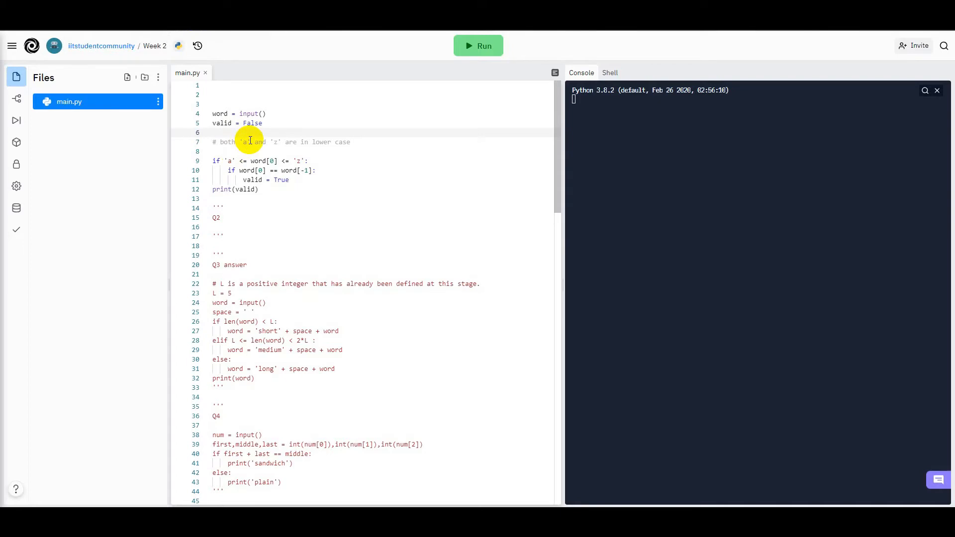
{"action": "mouse_move", "coordinate": [287, 145]}
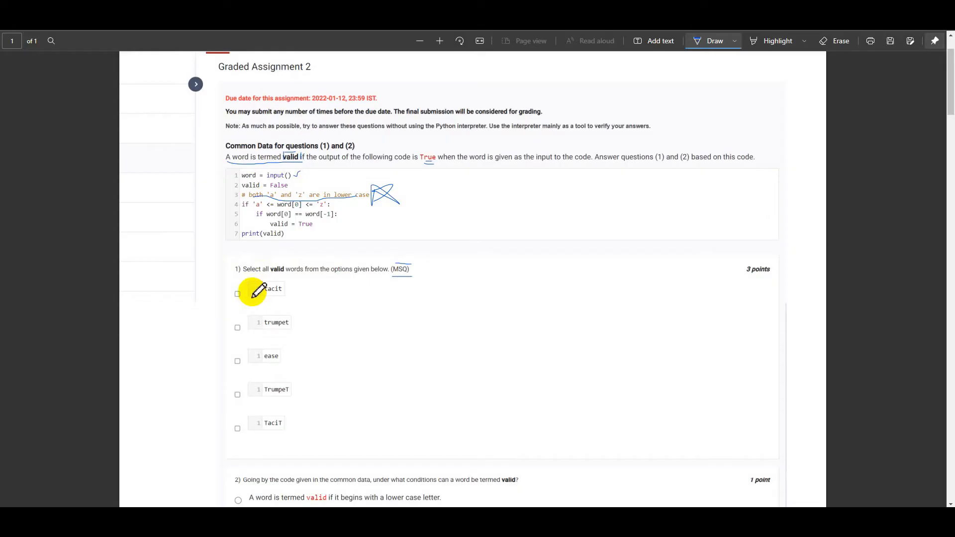
{"action": "mouse_move", "coordinate": [257, 307]}
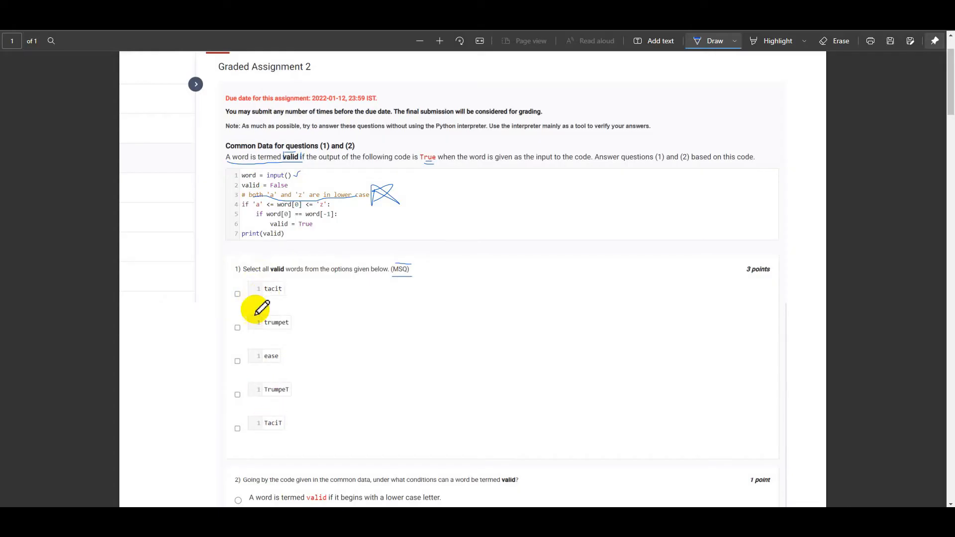
{"action": "mouse_move", "coordinate": [261, 298]}
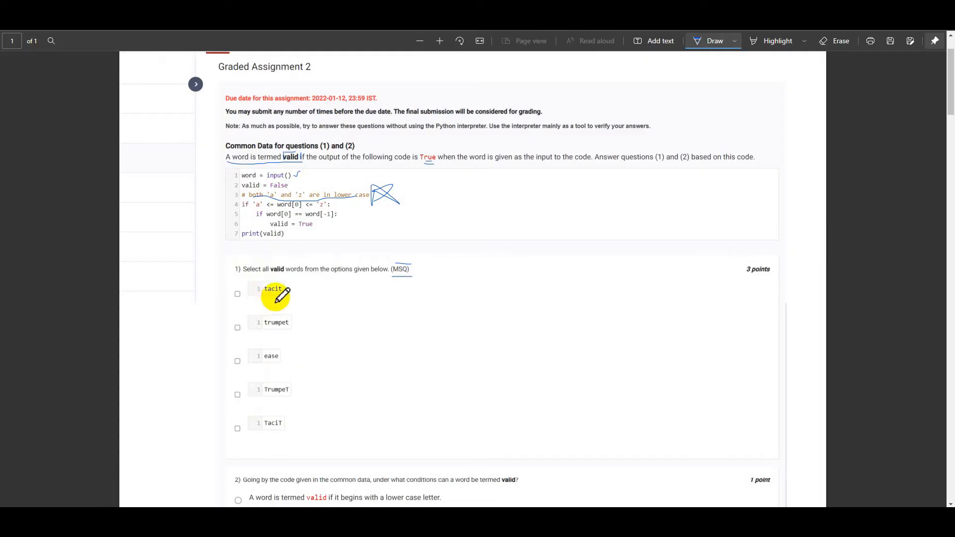
{"action": "mouse_move", "coordinate": [293, 292]}
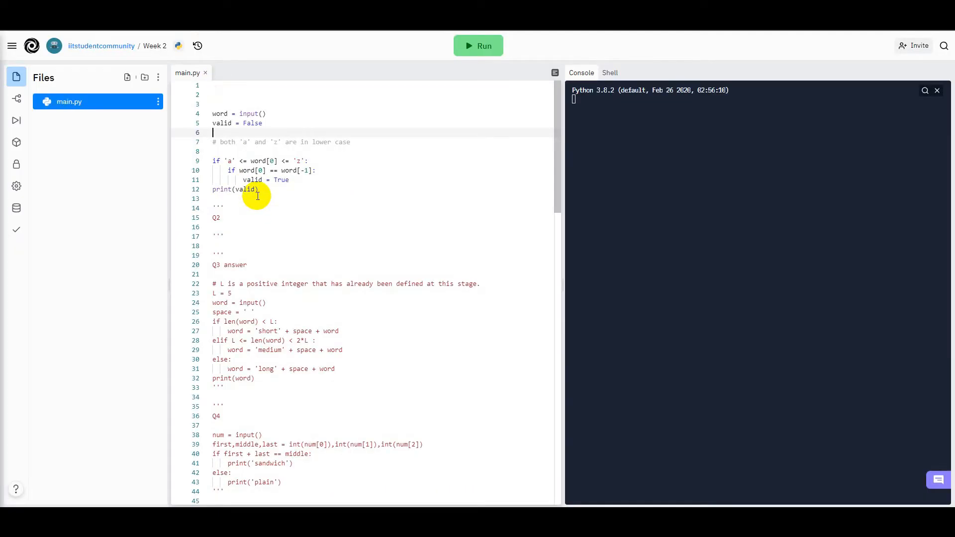
{"action": "mouse_move", "coordinate": [230, 170]}
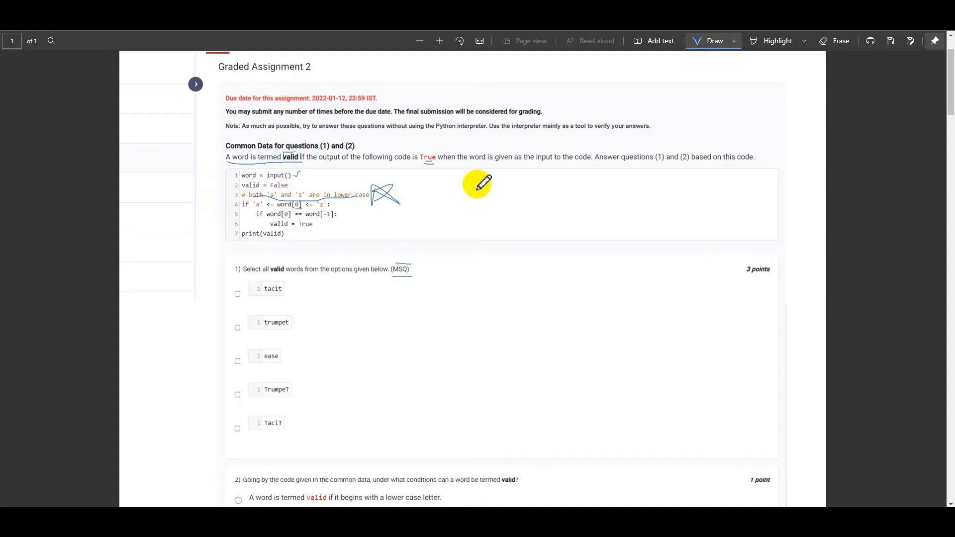
Add a typed text note reading 'word' to the right of the code.
{"action": "left_click", "coordinate": [659, 41]}
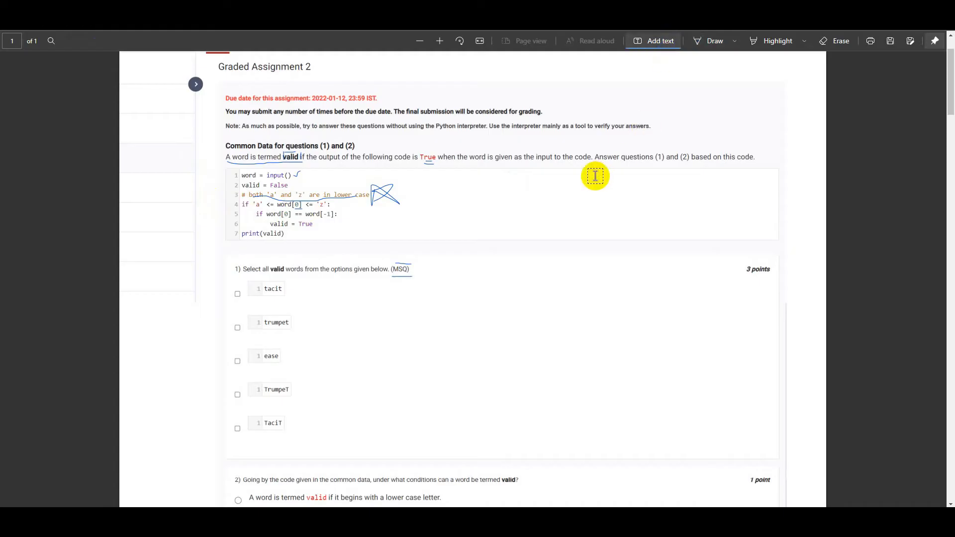
{"action": "left_click", "coordinate": [594, 177]}
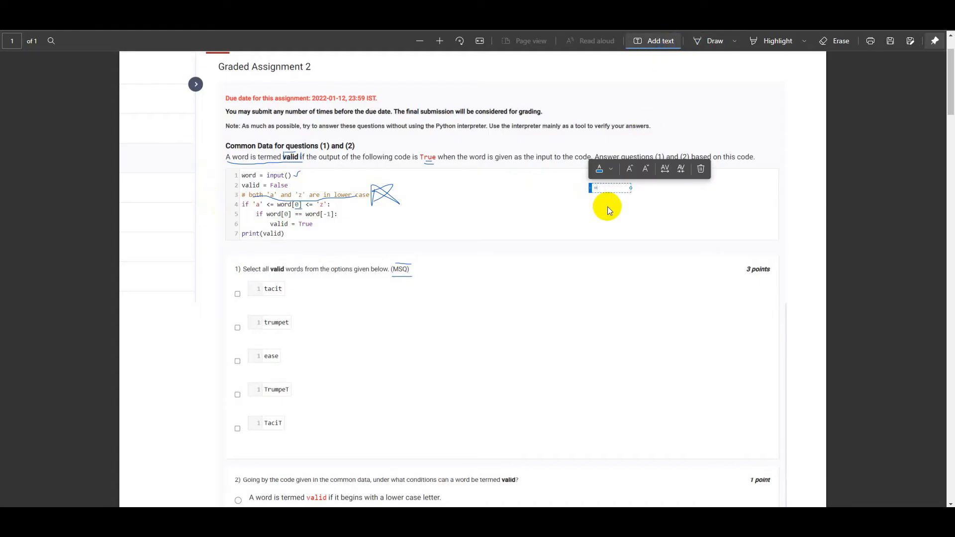
{"action": "type", "text": "word[0"}
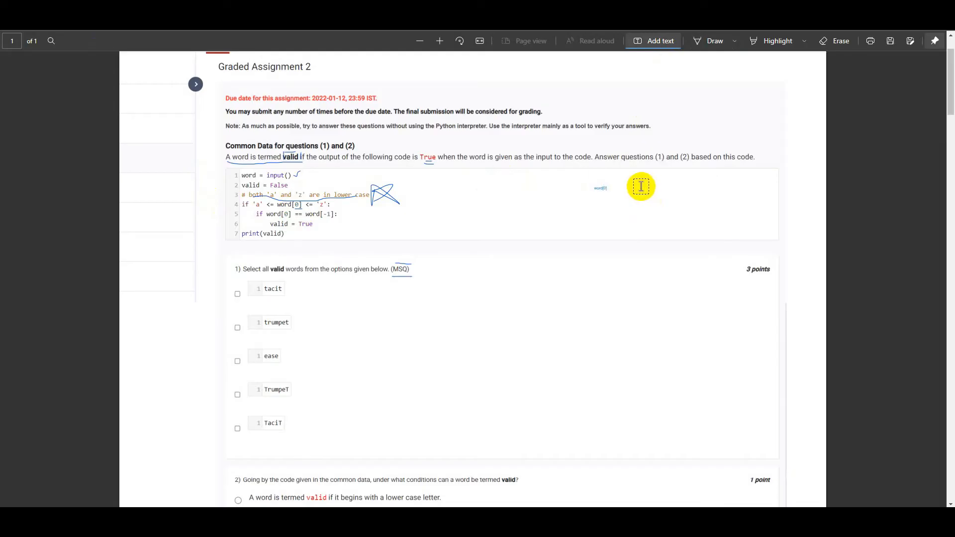
{"action": "left_click", "coordinate": [641, 186]}
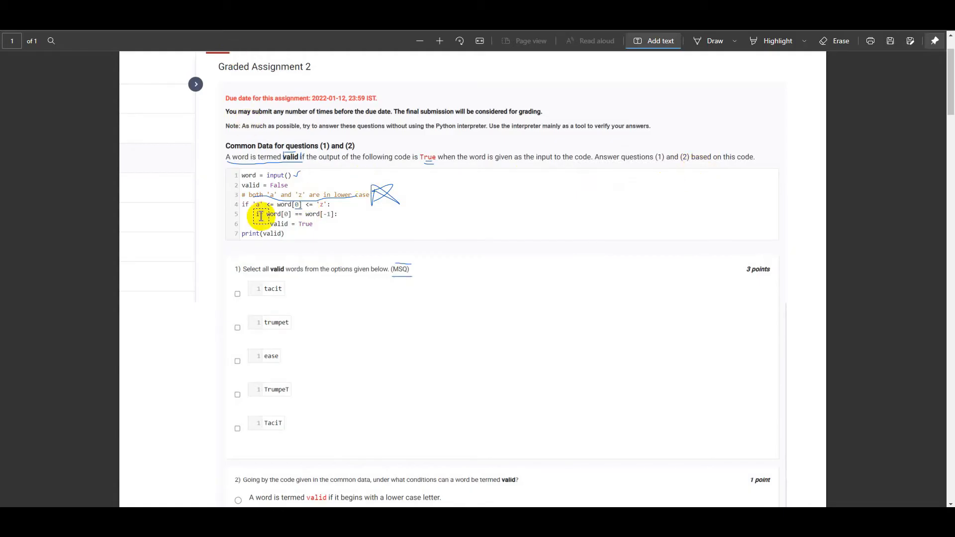
{"action": "mouse_move", "coordinate": [700, 71]}
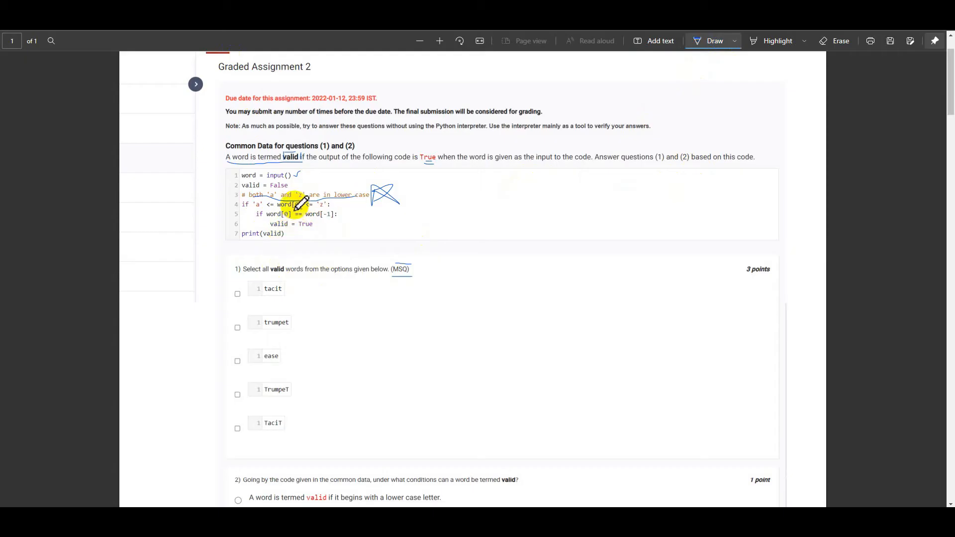
{"action": "mouse_move", "coordinate": [514, 191]}
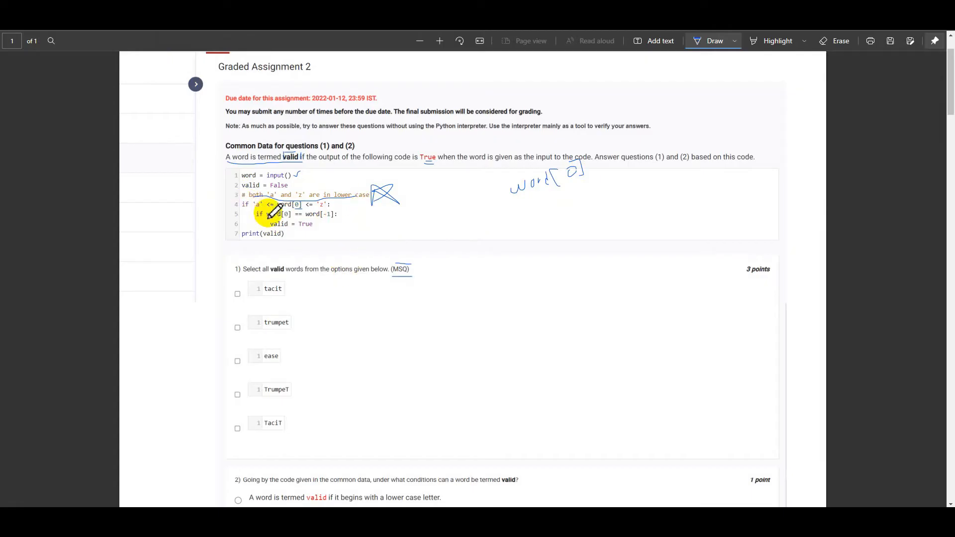
{"action": "mouse_move", "coordinate": [249, 229]}
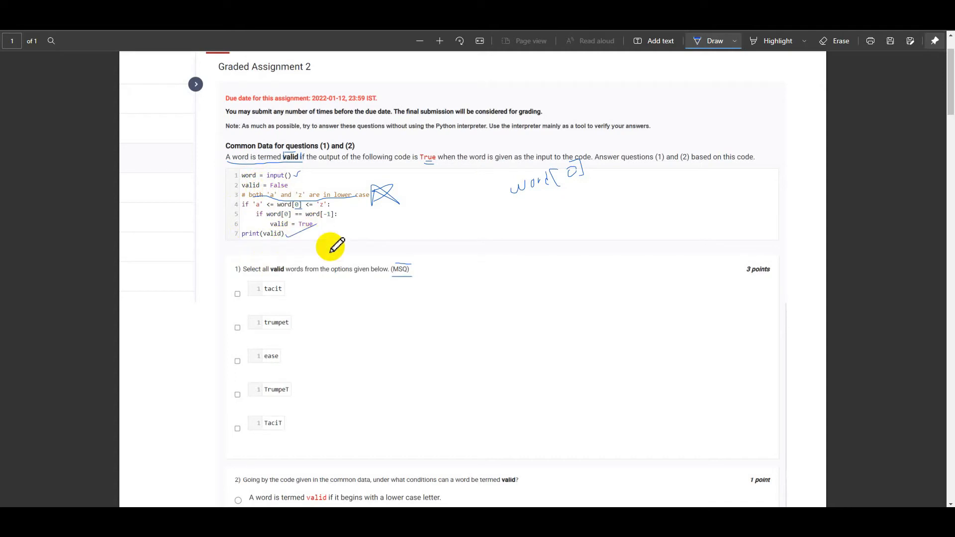
{"action": "mouse_move", "coordinate": [313, 201]}
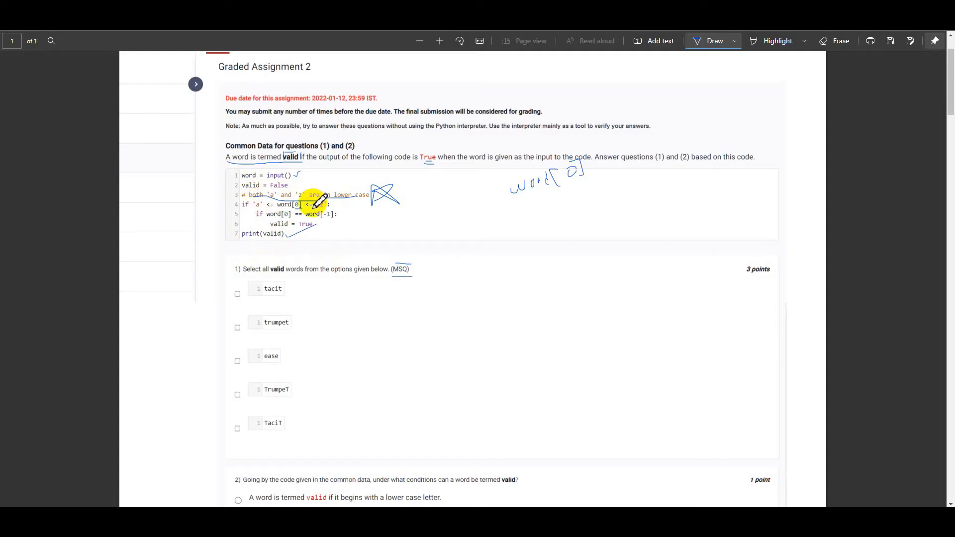
{"action": "mouse_move", "coordinate": [350, 173]}
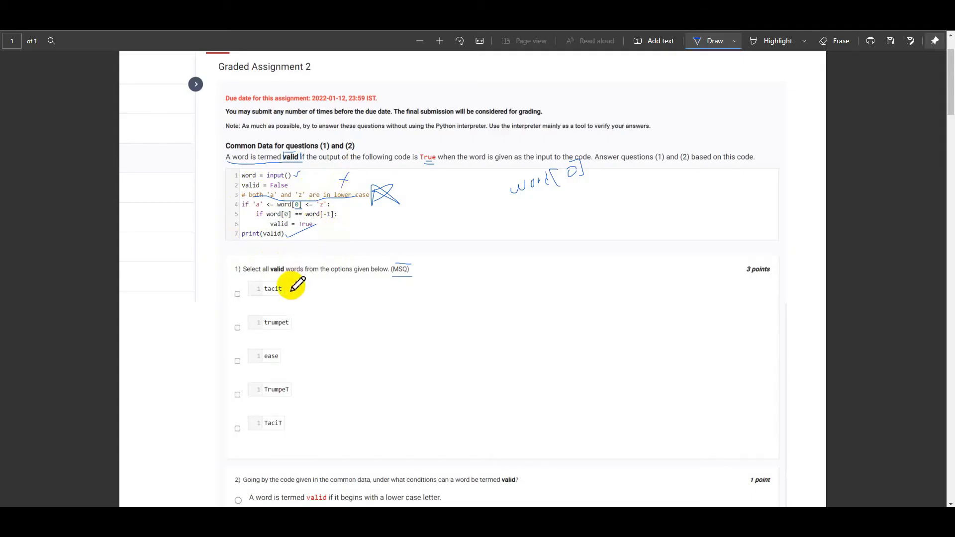
{"action": "mouse_move", "coordinate": [264, 363]}
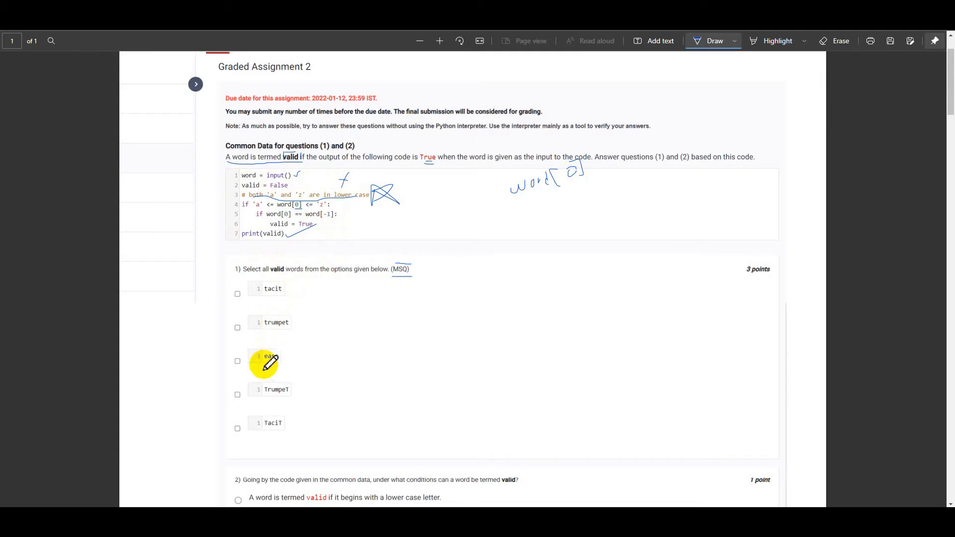
{"action": "mouse_move", "coordinate": [250, 393]}
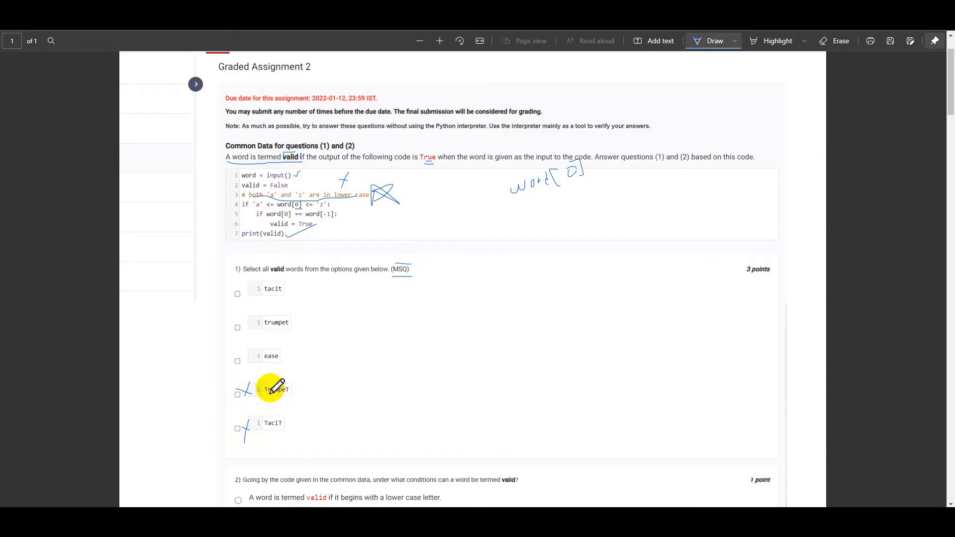
{"action": "mouse_move", "coordinate": [264, 417]}
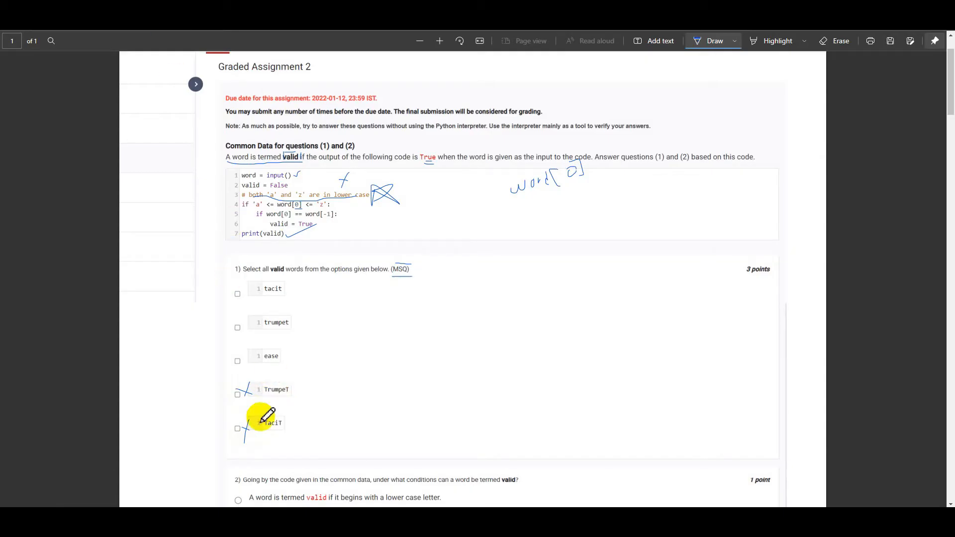
{"action": "mouse_move", "coordinate": [273, 388]}
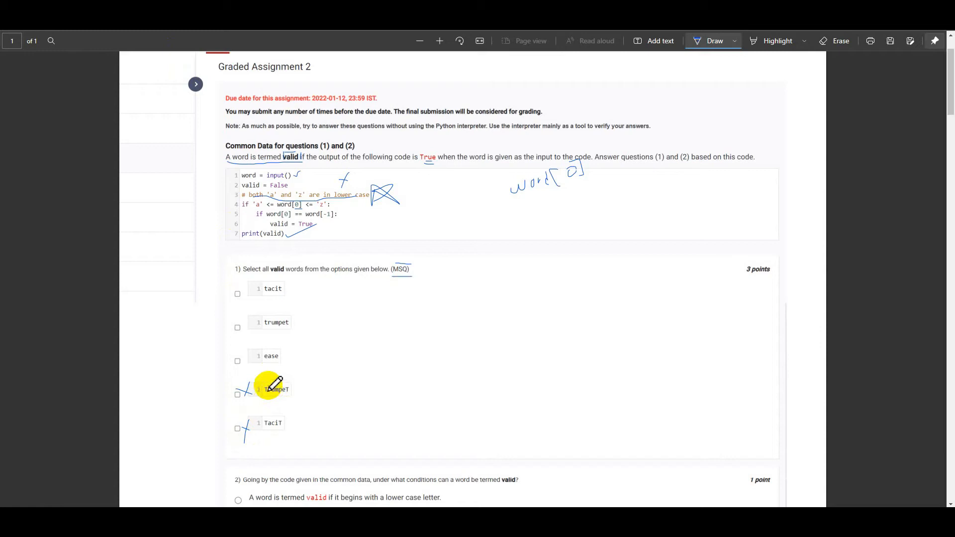
{"action": "mouse_move", "coordinate": [278, 321]}
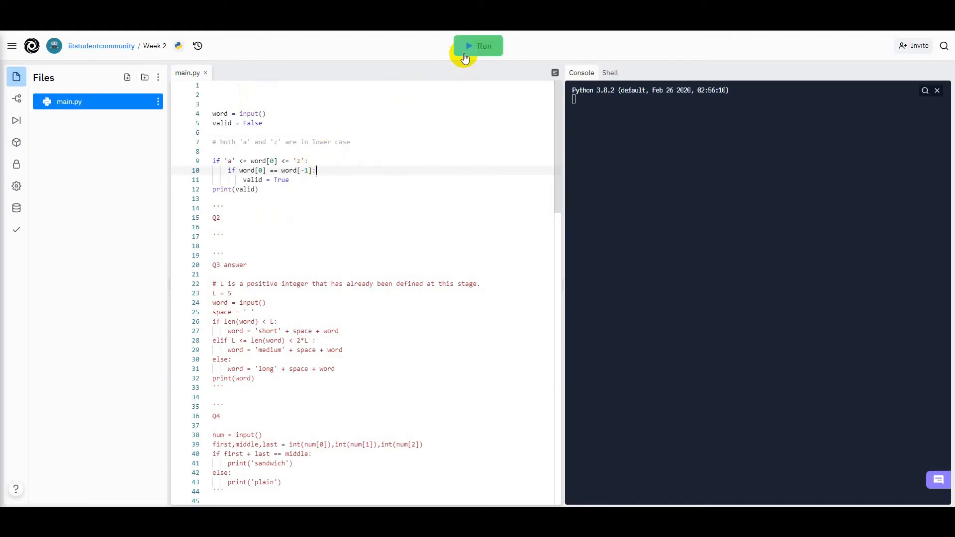
Run main.py and enter tacit in the console, which prints True.
{"action": "left_click", "coordinate": [478, 46]}
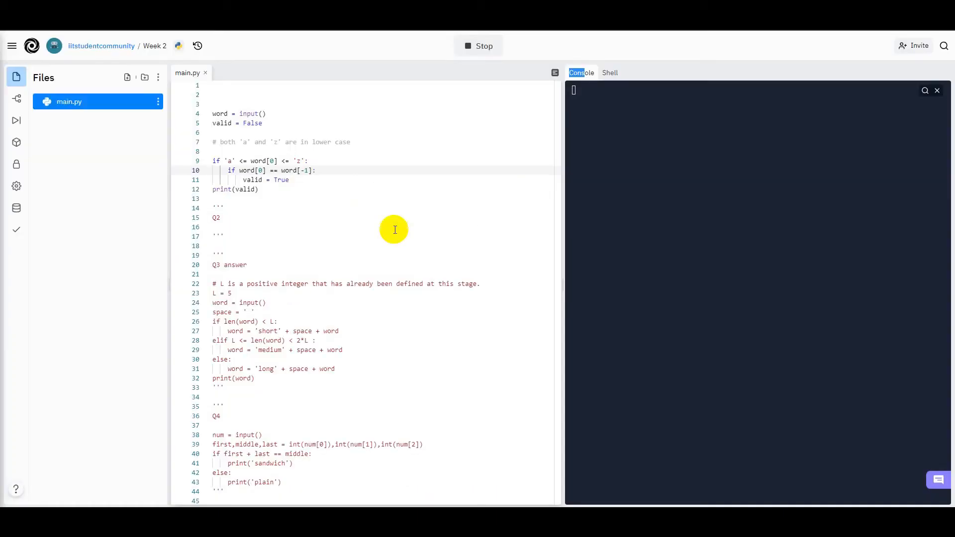
{"action": "mouse_move", "coordinate": [607, 160]}
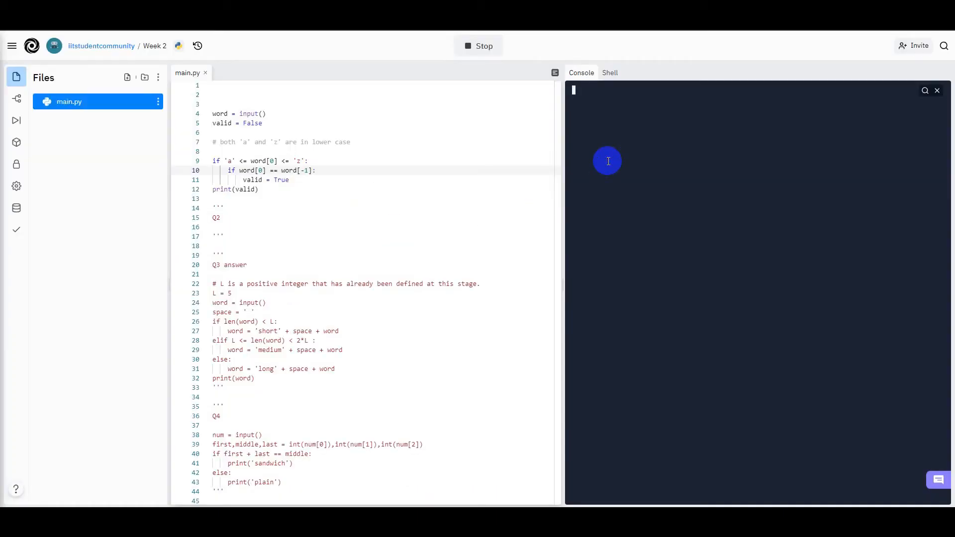
{"action": "type", "text": "tacit"}
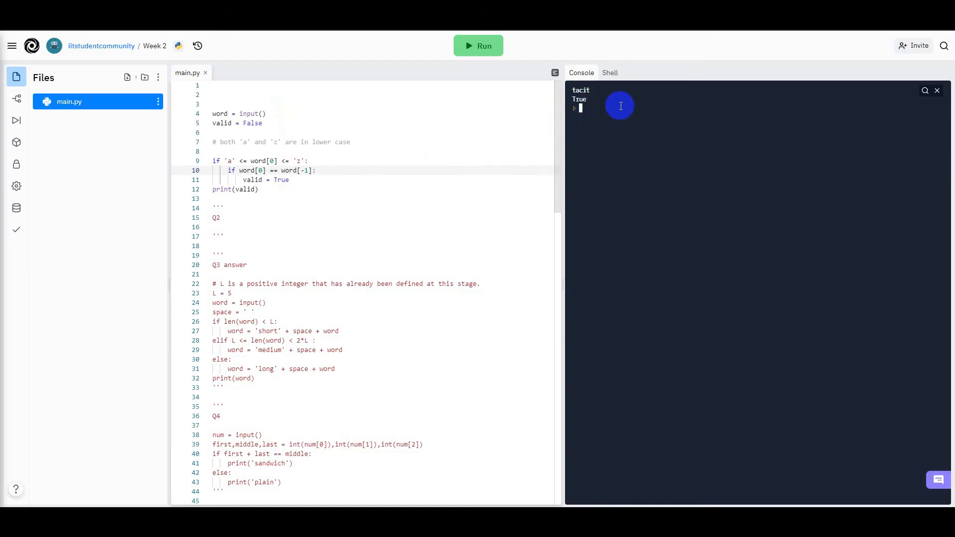
{"action": "mouse_move", "coordinate": [936, 99]}
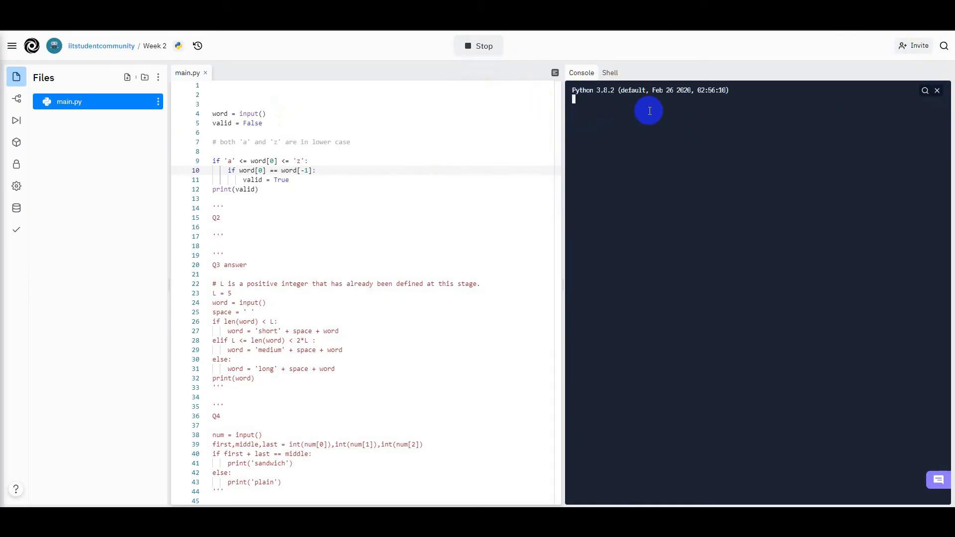
Enter ease in the console for another run, which prints True.
{"action": "type", "text": "tru"}
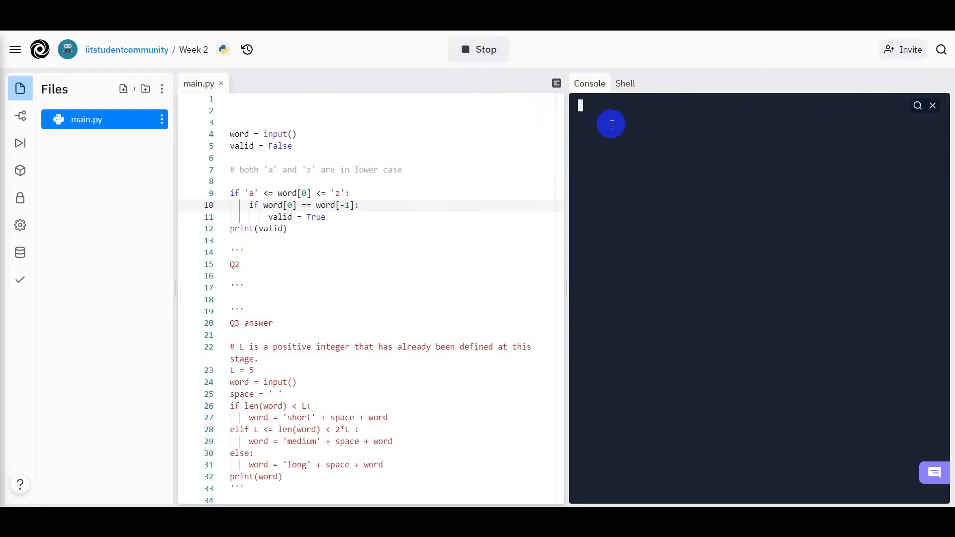
{"action": "type", "text": "ease"}
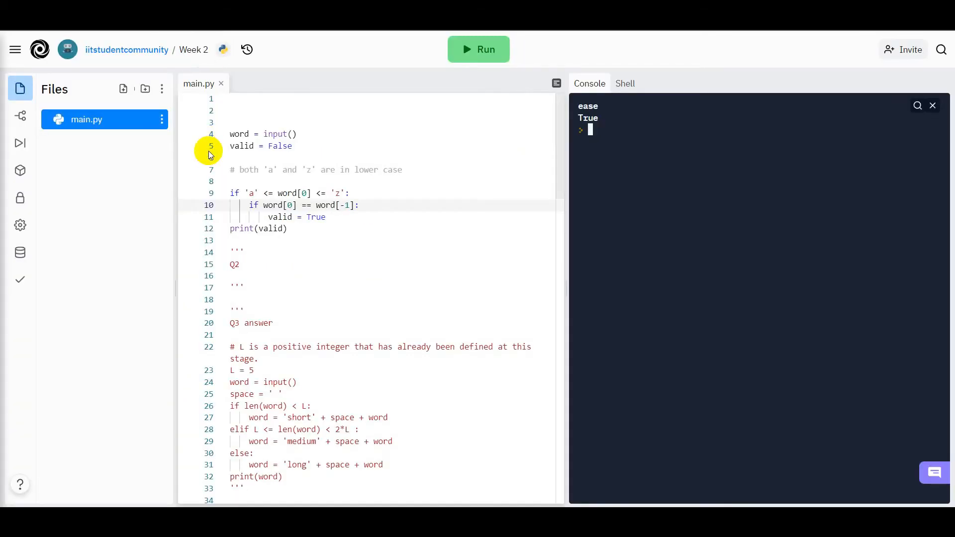
Start a 'Q1' label on the blank line above the validity code.
{"action": "left_click", "coordinate": [263, 110]}
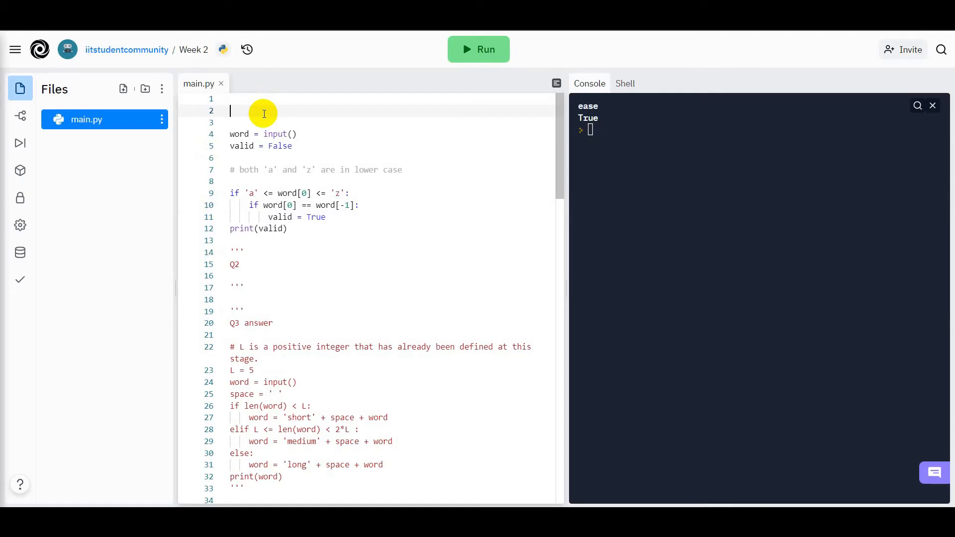
{"action": "type", "text": "Q1) Answer -->"}
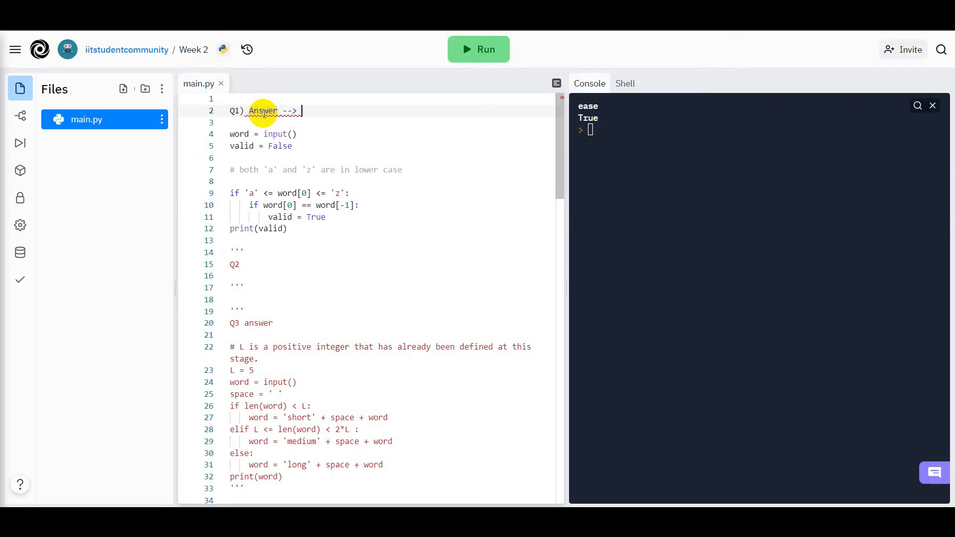
Complete the note as 'Q1) Answer --> A,B,C' and decline the DevTools popup.
{"action": "type", "text": "A,"}
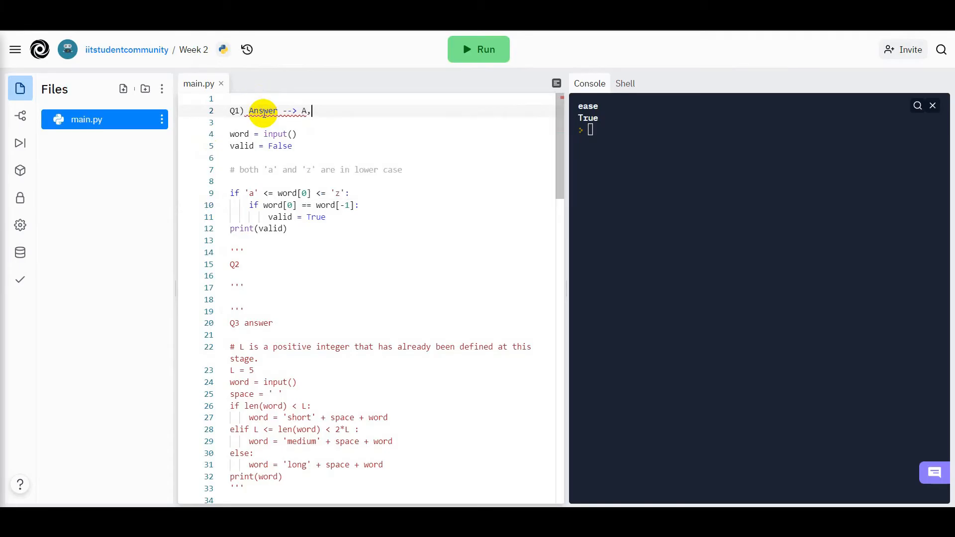
{"action": "type", "text": "B"}
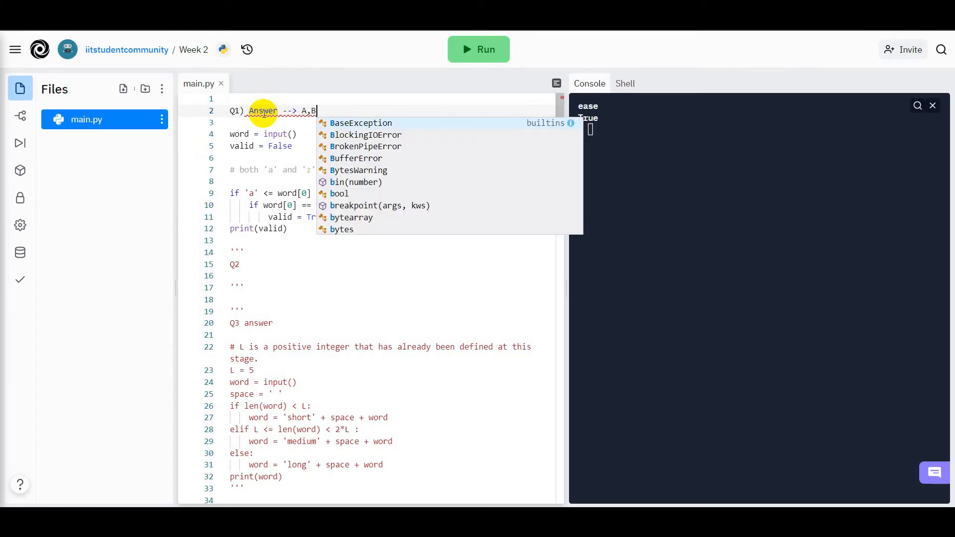
{"action": "type", "text": ",C"}
{"action": "left_click", "coordinate": [390, 98]}
{"action": "type", "text": "'''"}
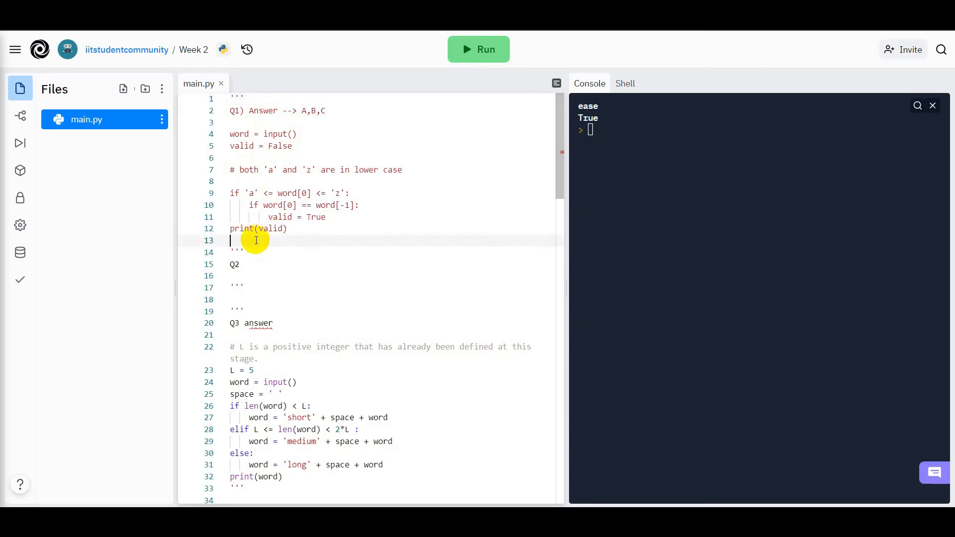
{"action": "key", "text": "f12"}
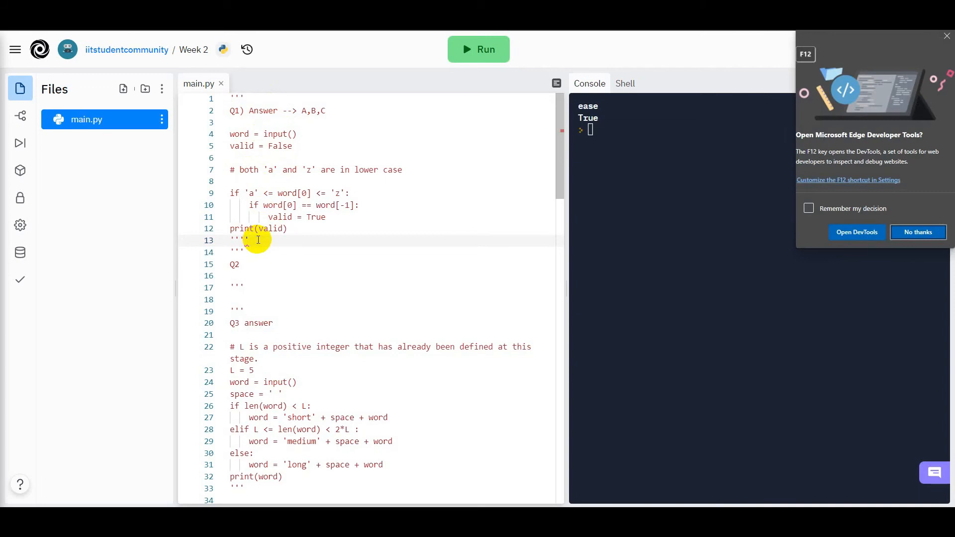
{"action": "mouse_move", "coordinate": [918, 232]}
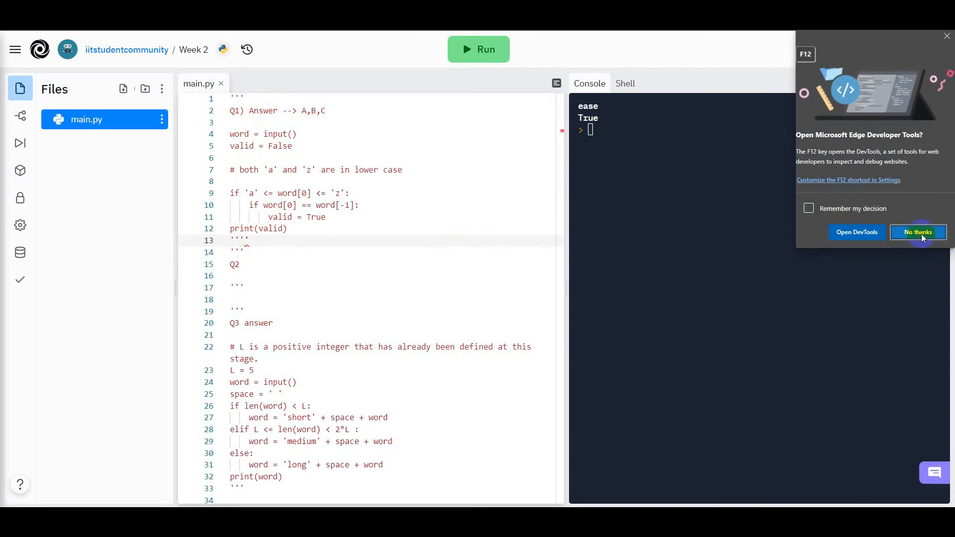
{"action": "left_click", "coordinate": [917, 232]}
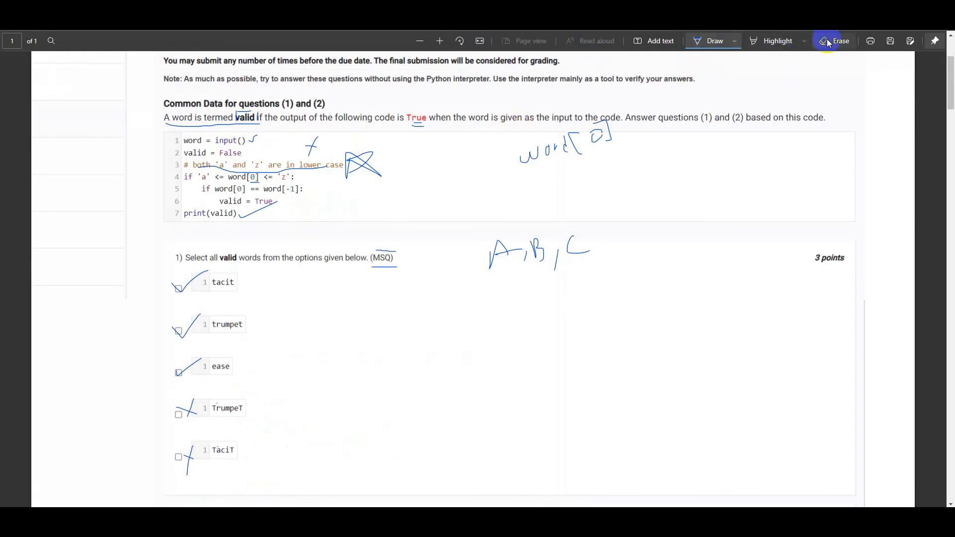
Erase the scribbled ink notes beside the common code.
{"action": "left_click", "coordinate": [839, 41]}
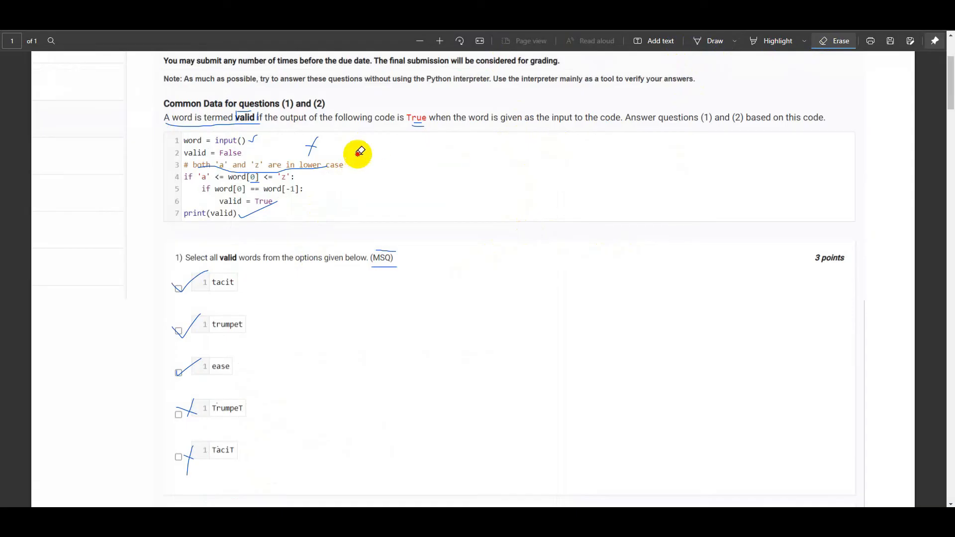
{"action": "left_click_drag", "start_coordinate": [358, 152], "coordinate": [312, 141]}
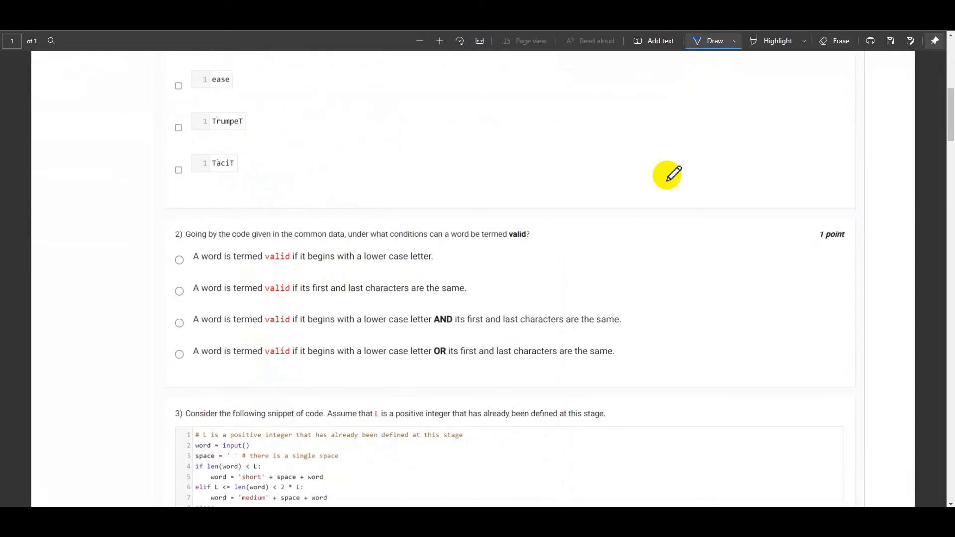
{"action": "mouse_move", "coordinate": [183, 229]}
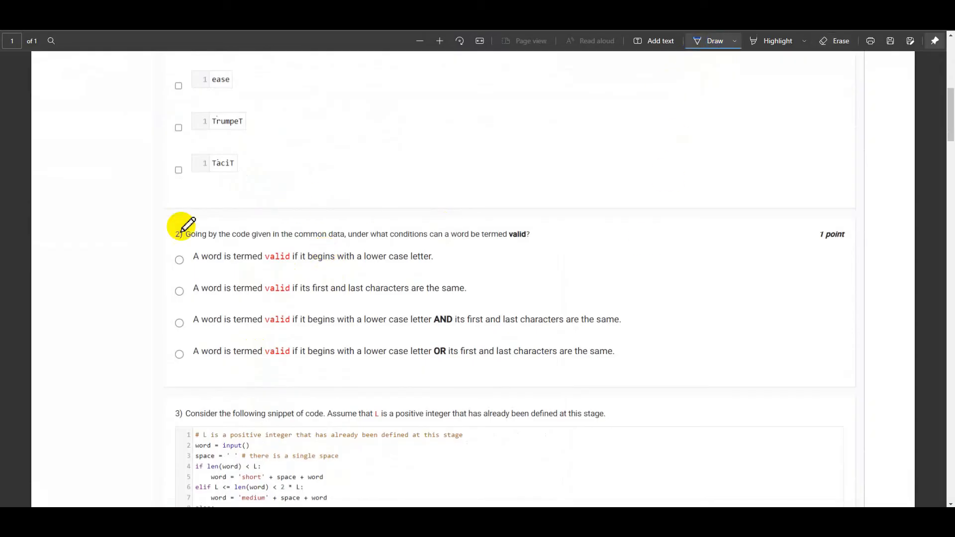
{"action": "mouse_move", "coordinate": [375, 240]}
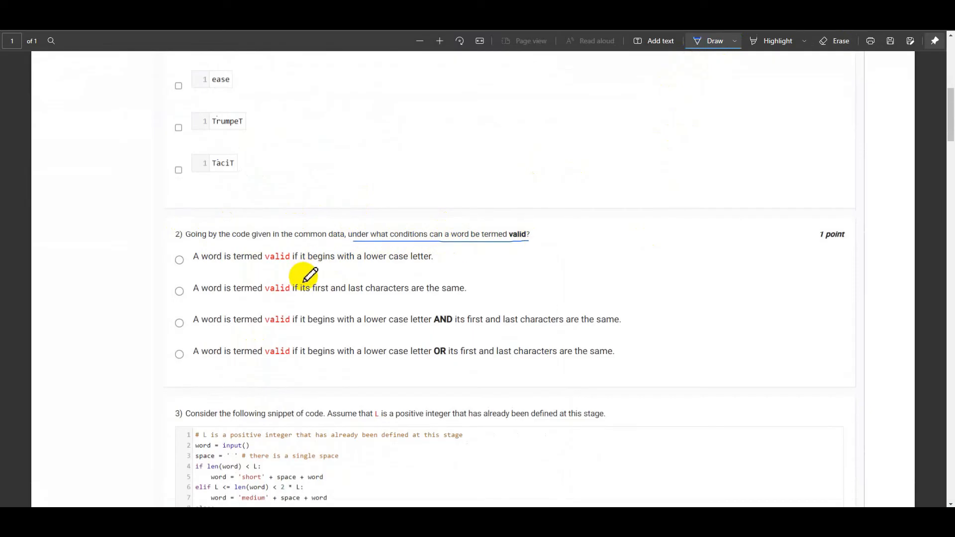
Scroll through question 2's four validity options down to question 3's code.
{"action": "scroll", "scroll_direction": "up", "scroll_amount": 3}
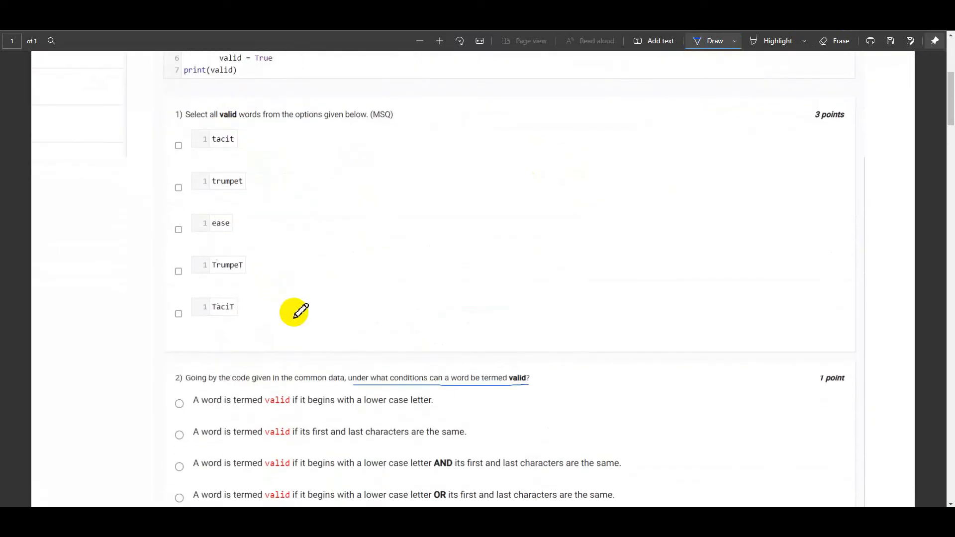
{"action": "scroll", "scroll_direction": "down", "scroll_amount": 3}
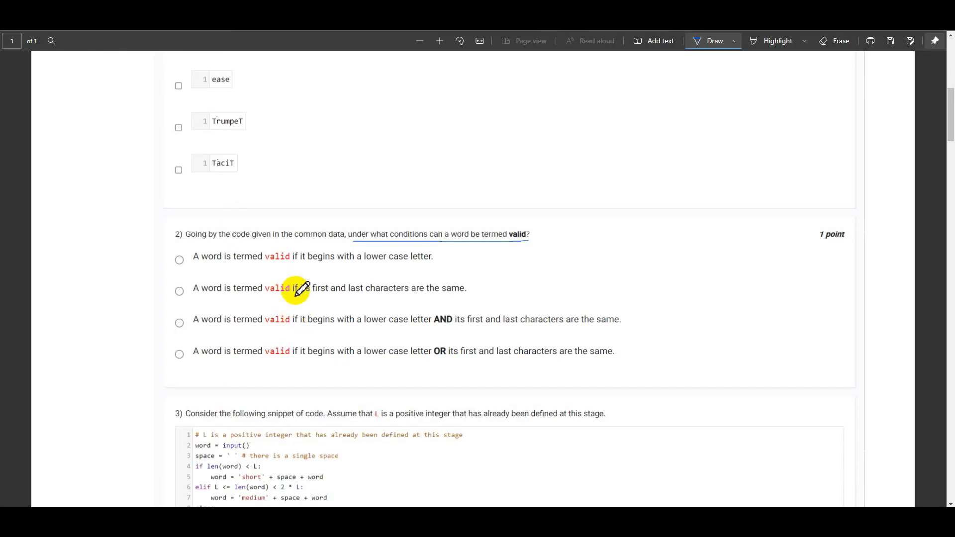
{"action": "mouse_move", "coordinate": [313, 288]}
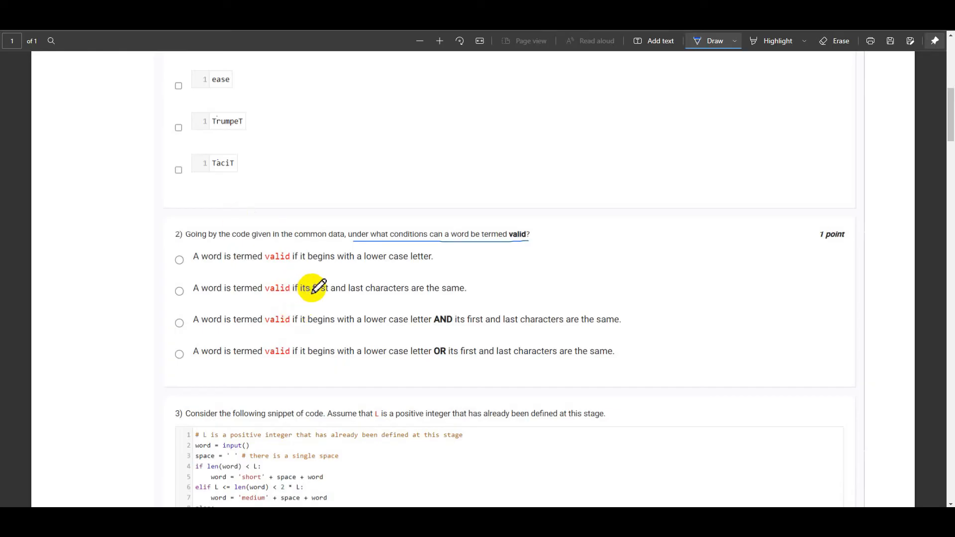
{"action": "mouse_move", "coordinate": [315, 263]}
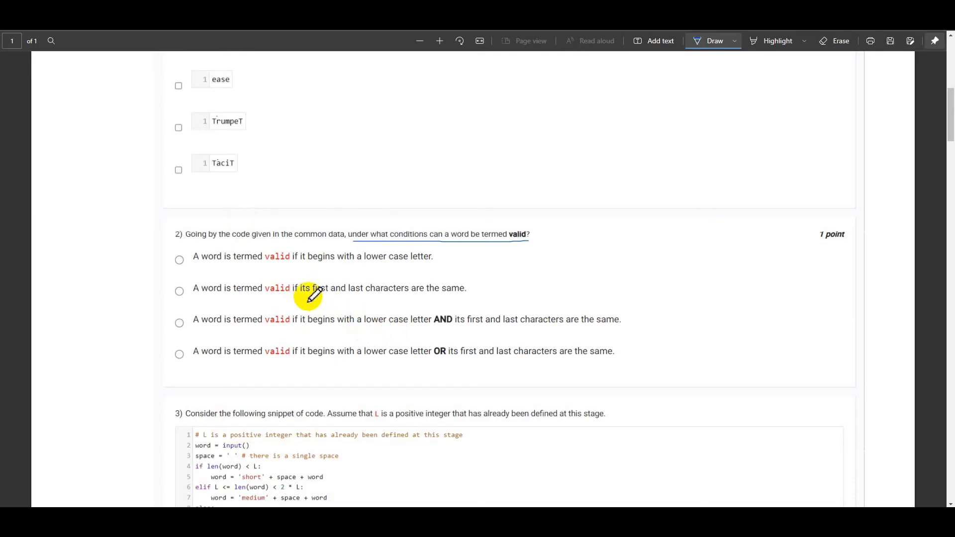
{"action": "mouse_move", "coordinate": [229, 296]}
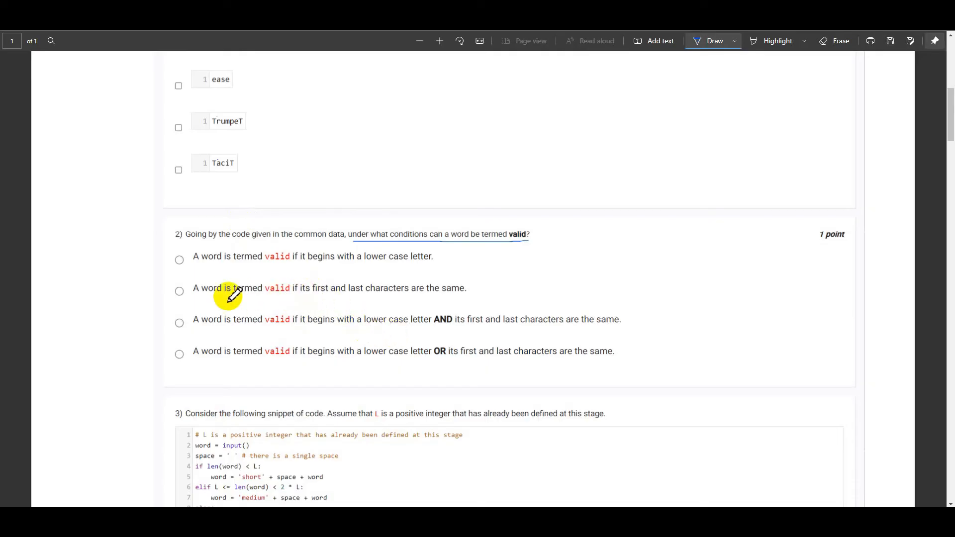
{"action": "mouse_move", "coordinate": [281, 359]}
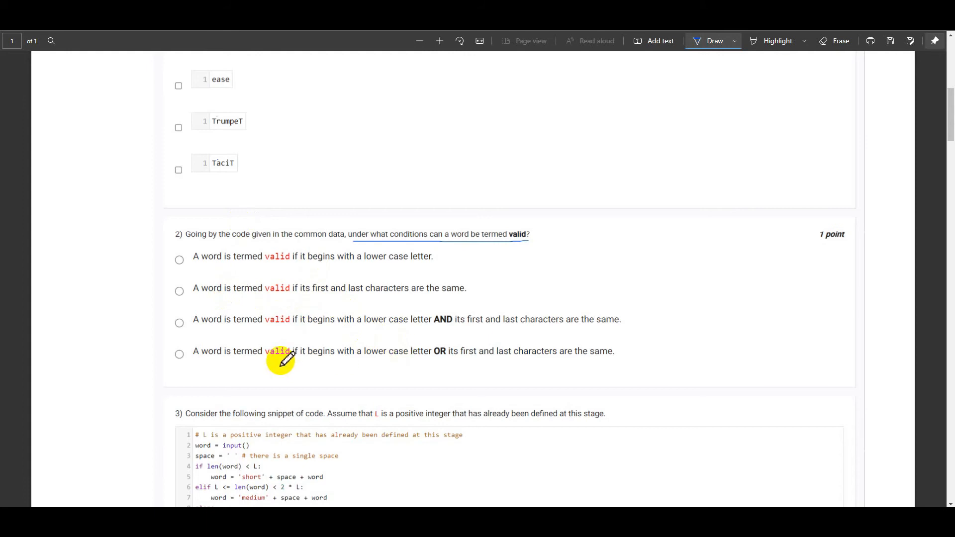
{"action": "mouse_move", "coordinate": [159, 334]}
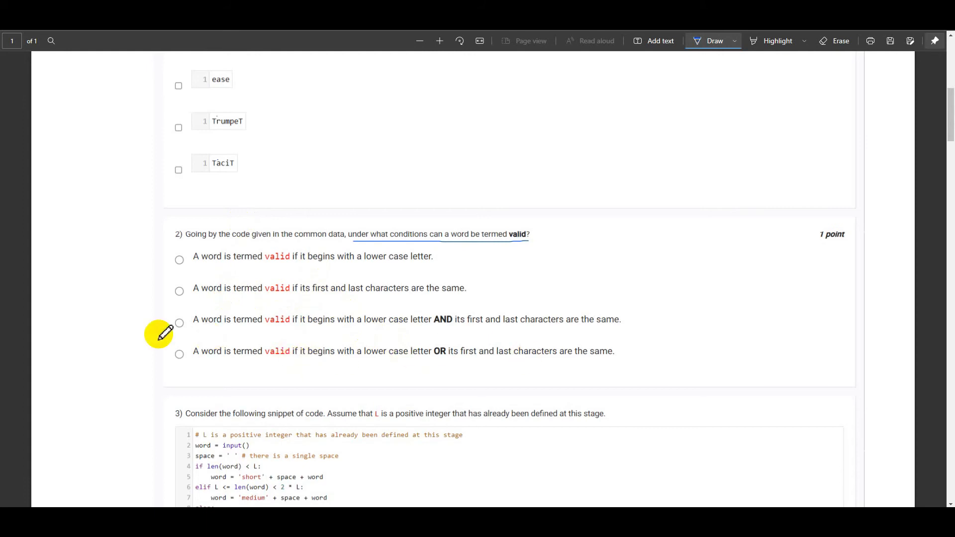
{"action": "mouse_move", "coordinate": [164, 159]}
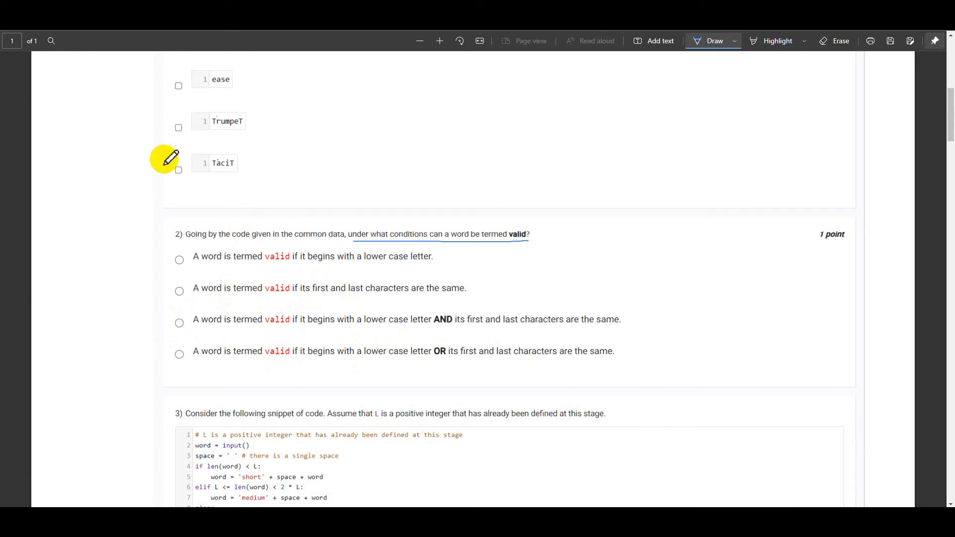
{"action": "mouse_move", "coordinate": [179, 170]}
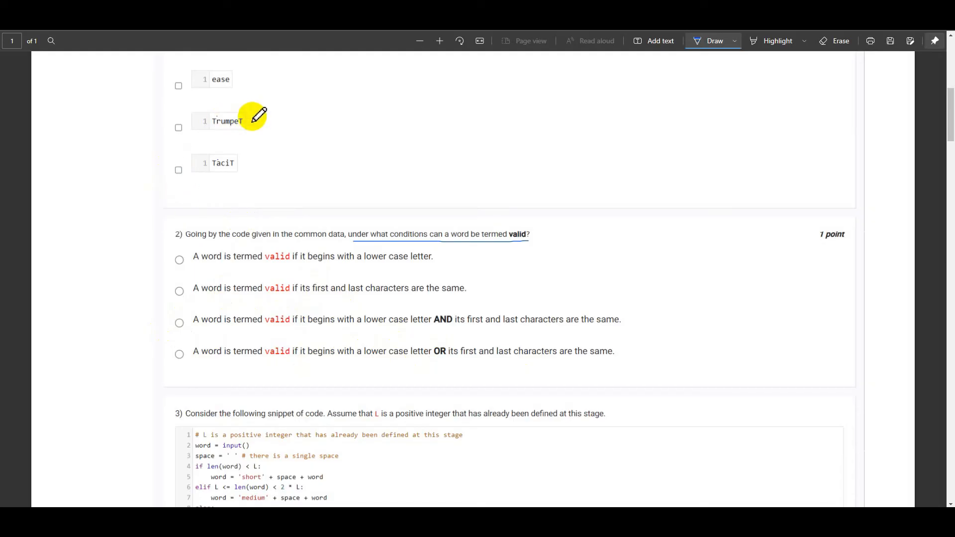
{"action": "mouse_move", "coordinate": [262, 151]}
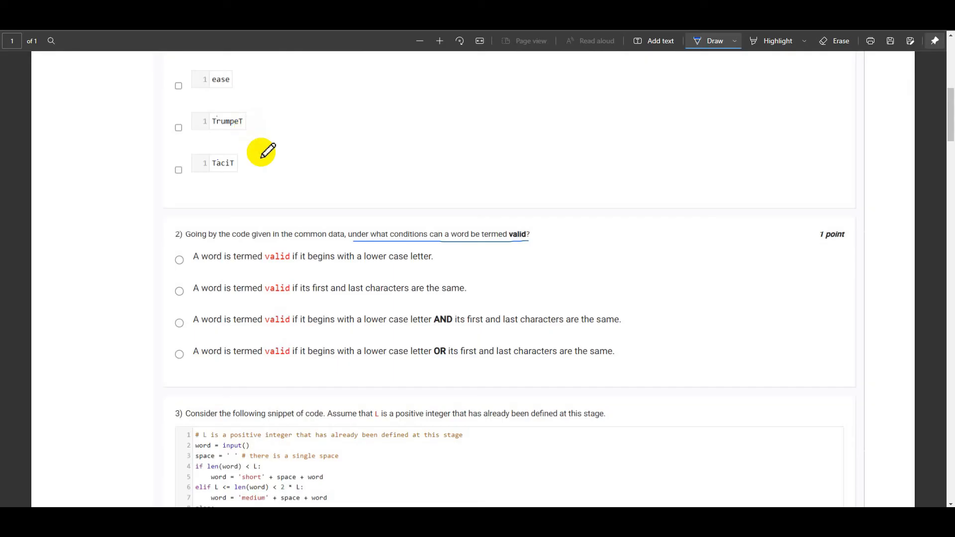
{"action": "scroll", "scroll_direction": "down", "scroll_amount": 3}
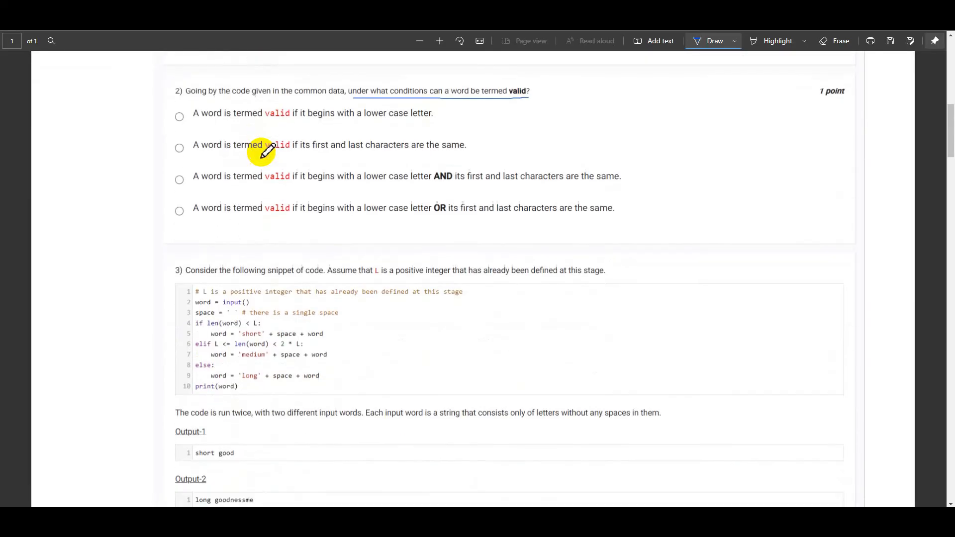
{"action": "mouse_move", "coordinate": [299, 196]}
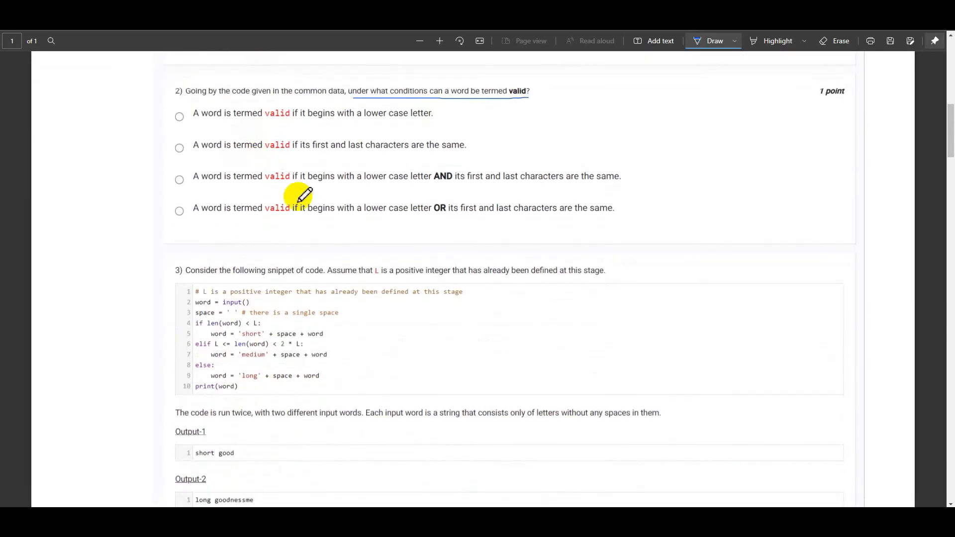
{"action": "mouse_move", "coordinate": [508, 202]}
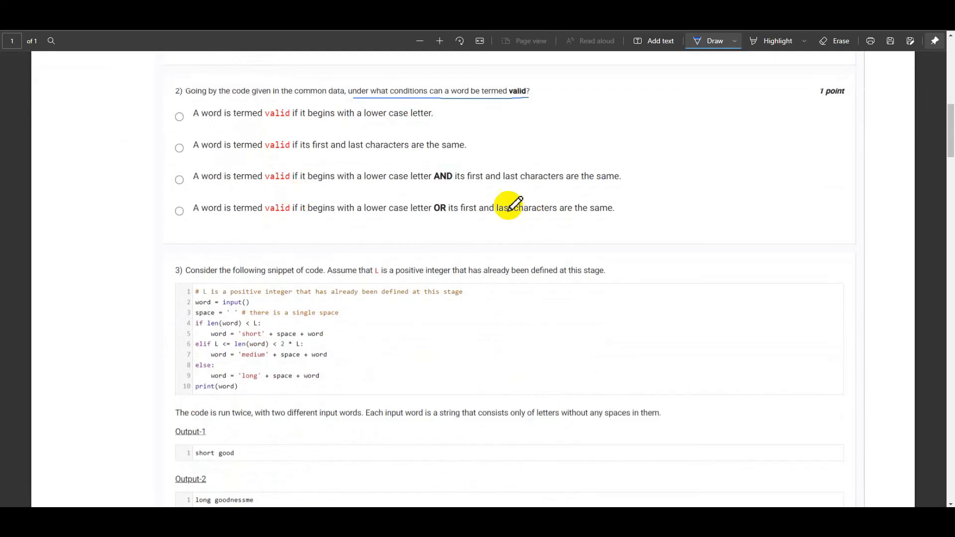
{"action": "mouse_move", "coordinate": [177, 125]}
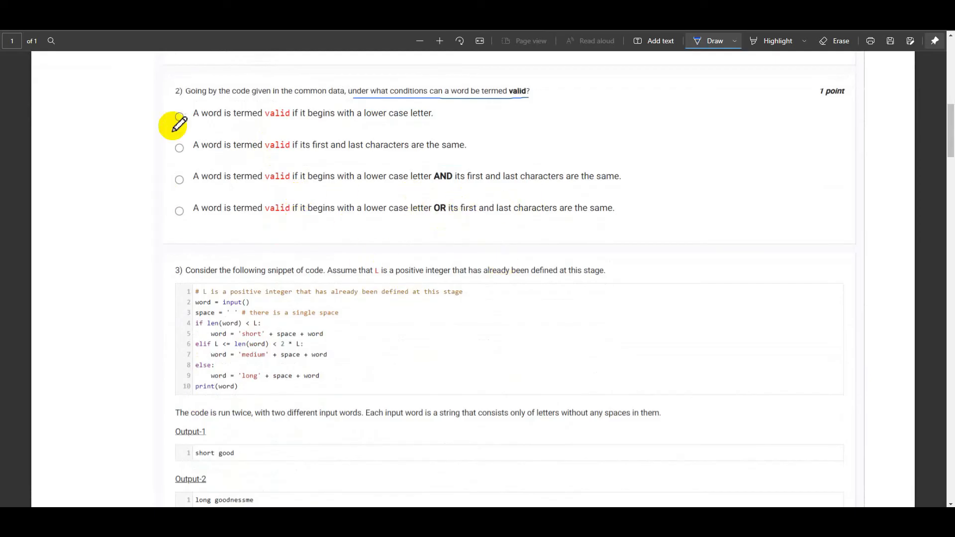
{"action": "mouse_move", "coordinate": [286, 281]}
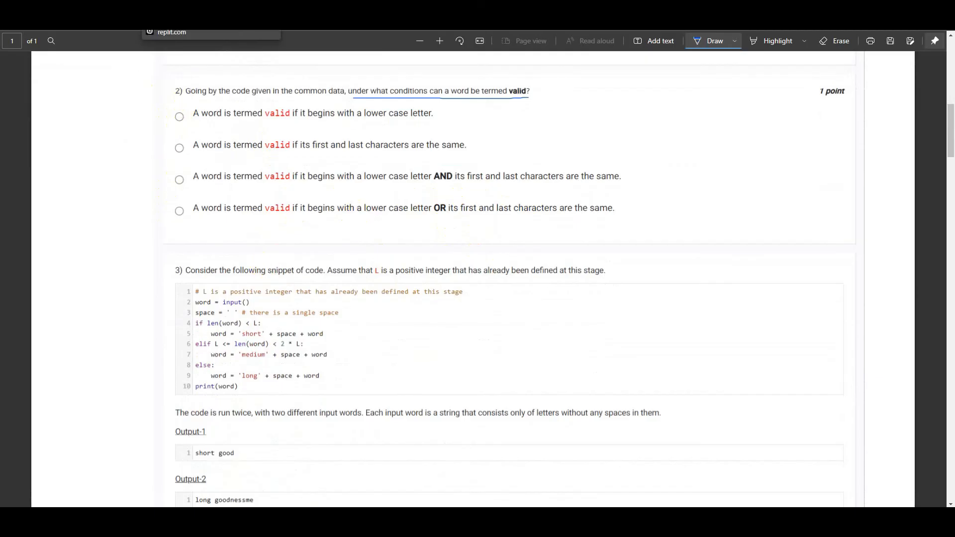
{"action": "mouse_move", "coordinate": [229, 115]}
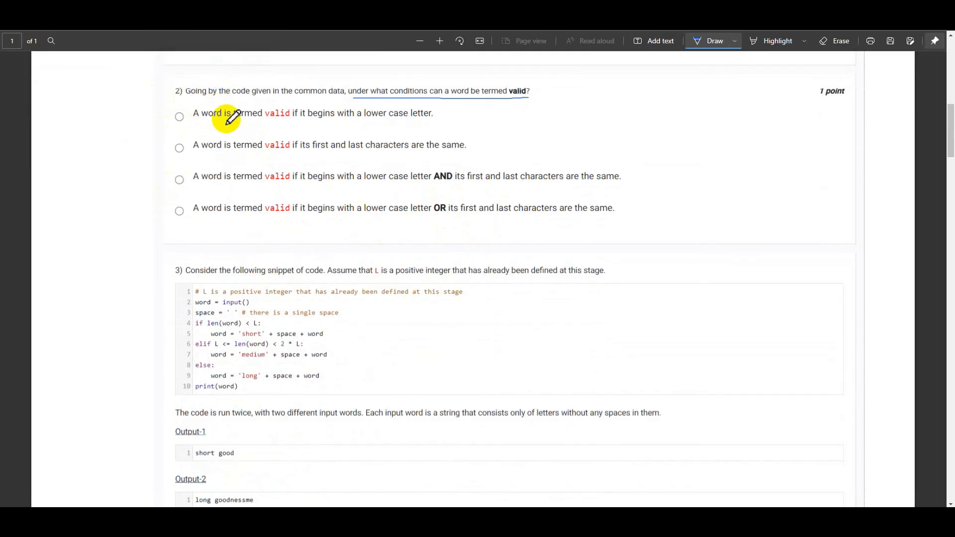
{"action": "mouse_move", "coordinate": [303, 65]}
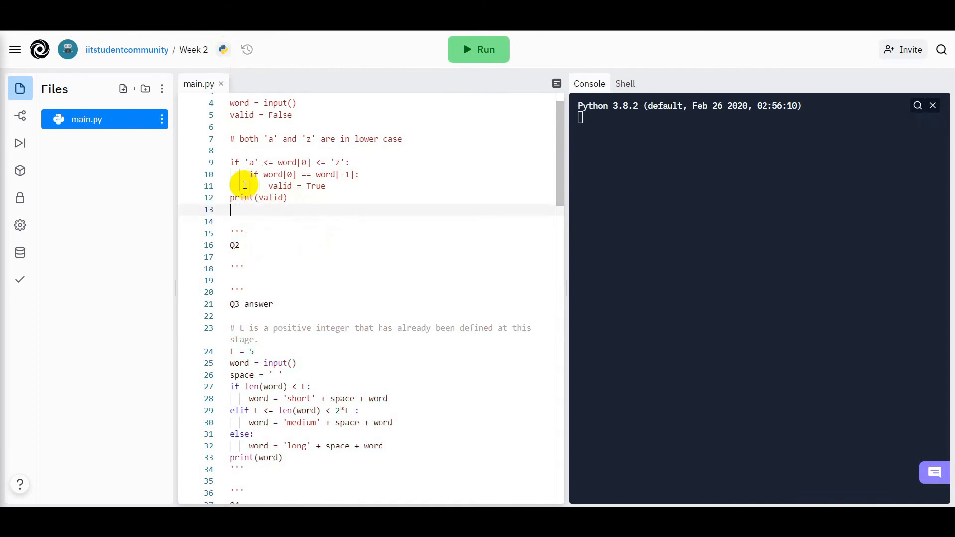
Close the Q1 answer line with ''' comment quotes in main.py.
{"action": "scroll", "scroll_direction": "up", "scroll_amount": 3}
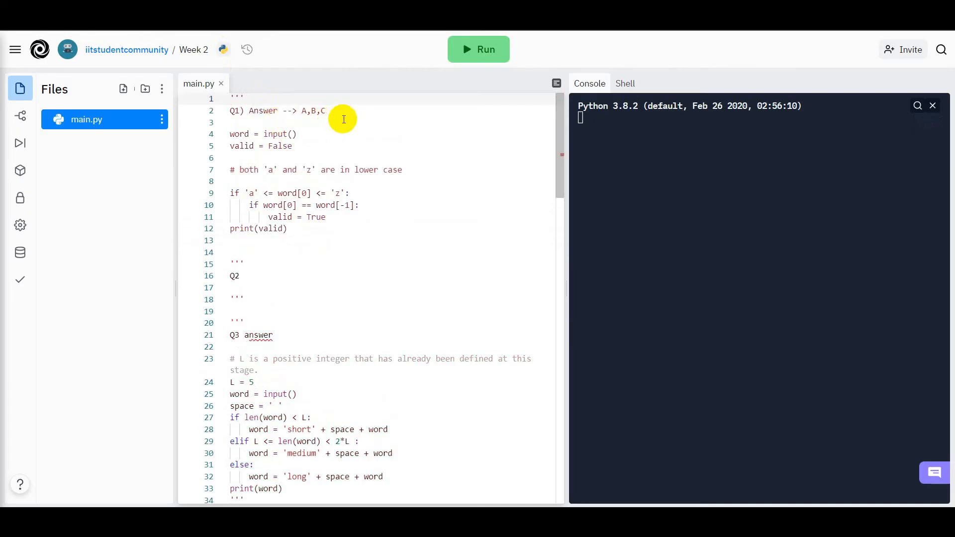
{"action": "type", "text": "M"}
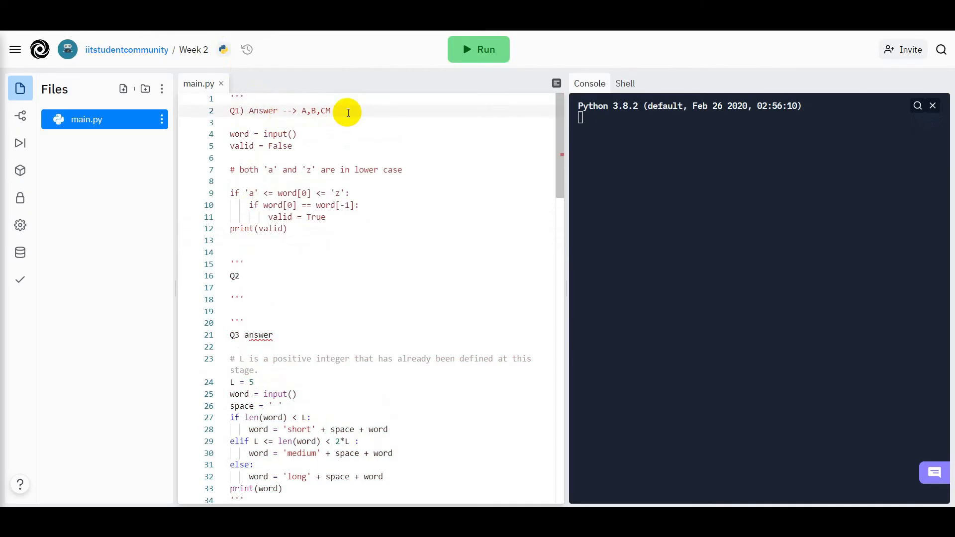
{"action": "type", "text": "'''"}
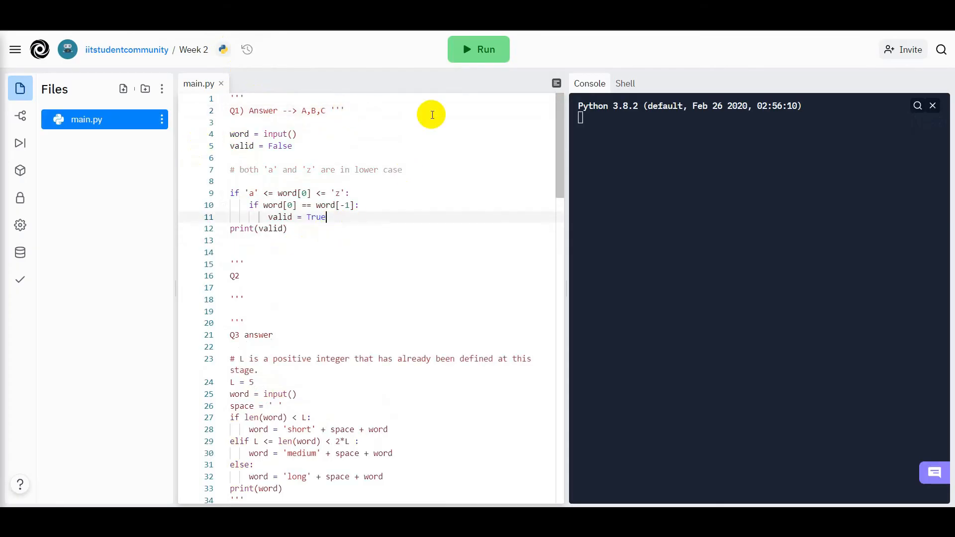
Run the program with the capitalised word Tacit, which prints False.
{"action": "left_click", "coordinate": [479, 49]}
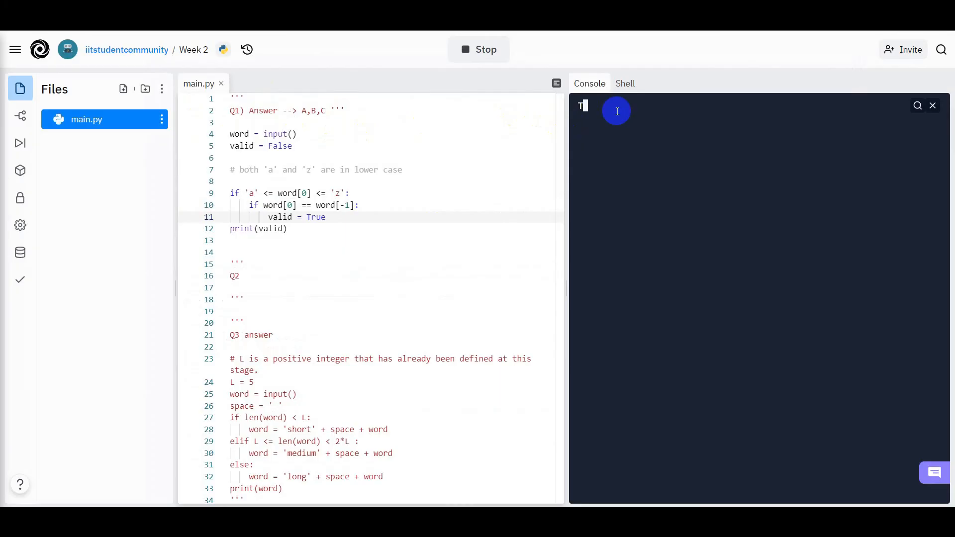
{"action": "type", "text": "Tacit"}
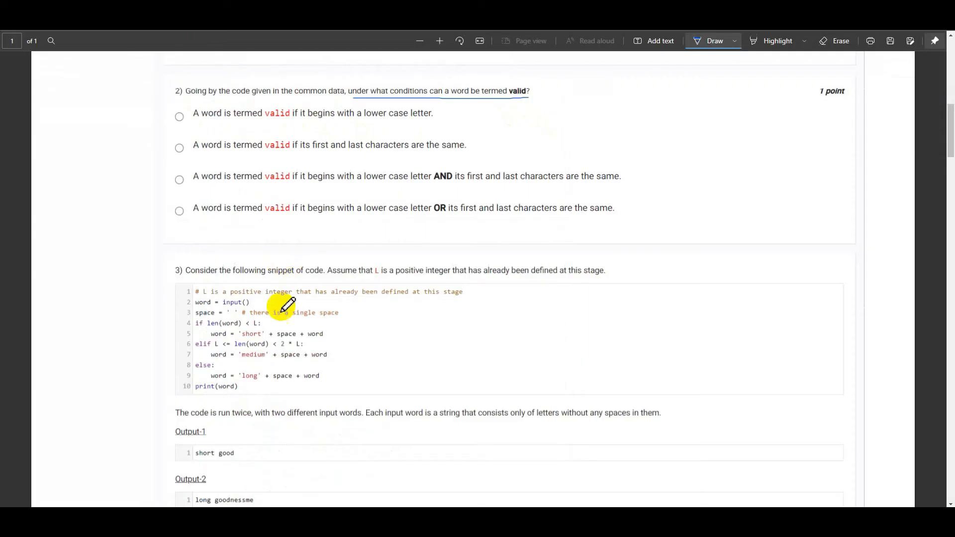
{"action": "scroll", "scroll_direction": "up", "scroll_amount": 3}
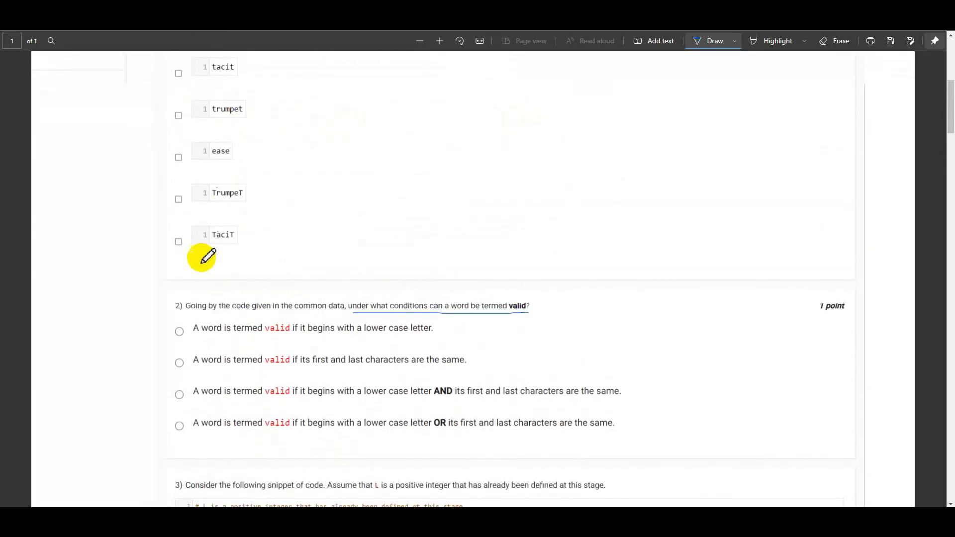
{"action": "mouse_move", "coordinate": [229, 253]}
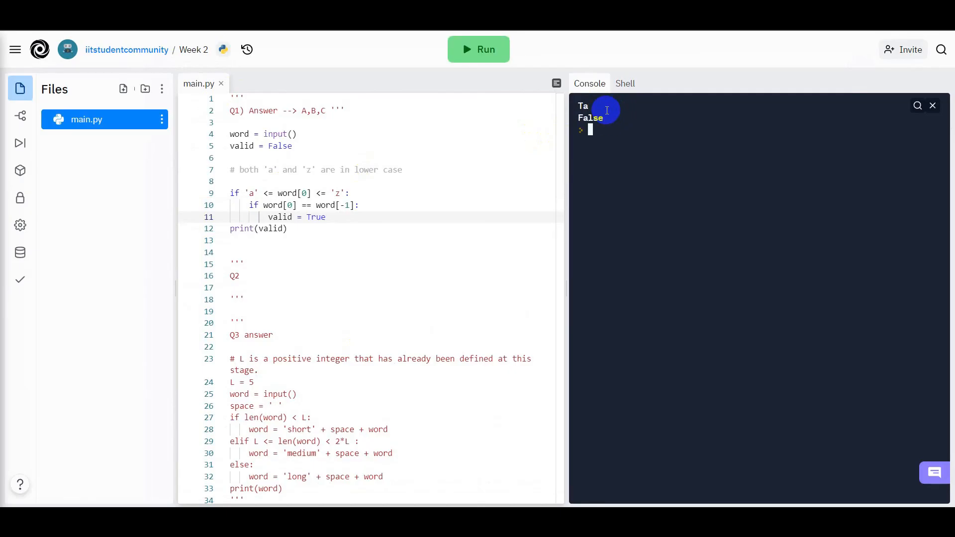
Clear the console, rerun the program and submit tACIT, which prints False.
{"action": "left_click", "coordinate": [926, 128]}
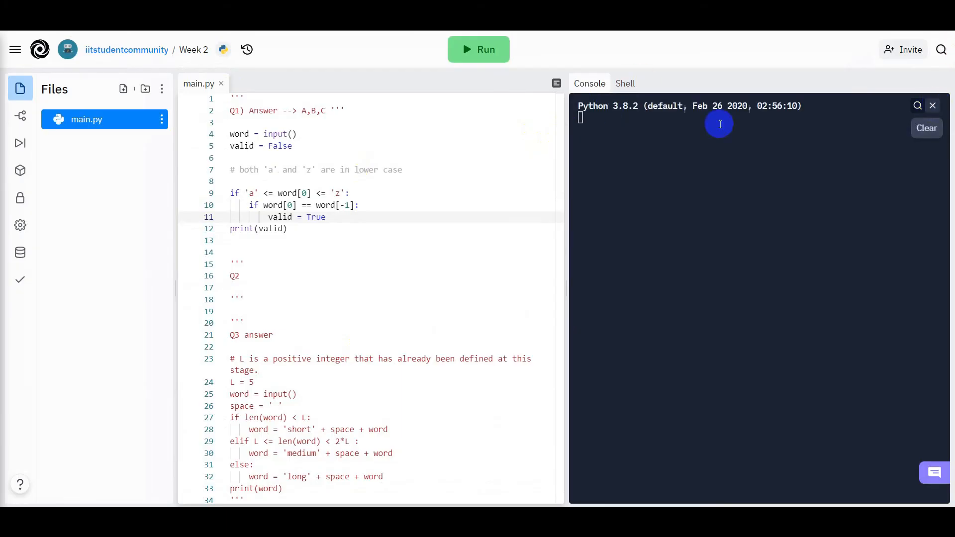
{"action": "mouse_move", "coordinate": [686, 113]}
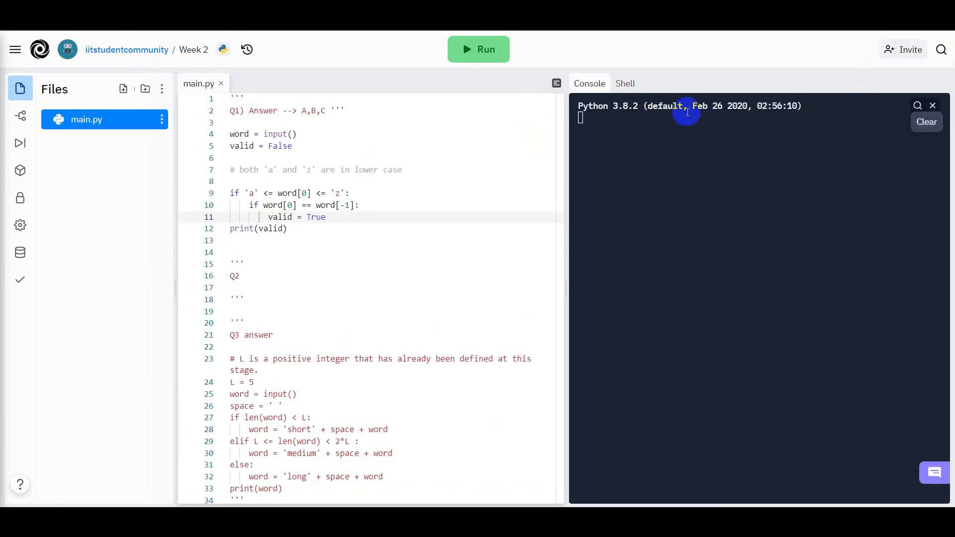
{"action": "left_click", "coordinate": [478, 50]}
{"action": "type", "text": "tA"}
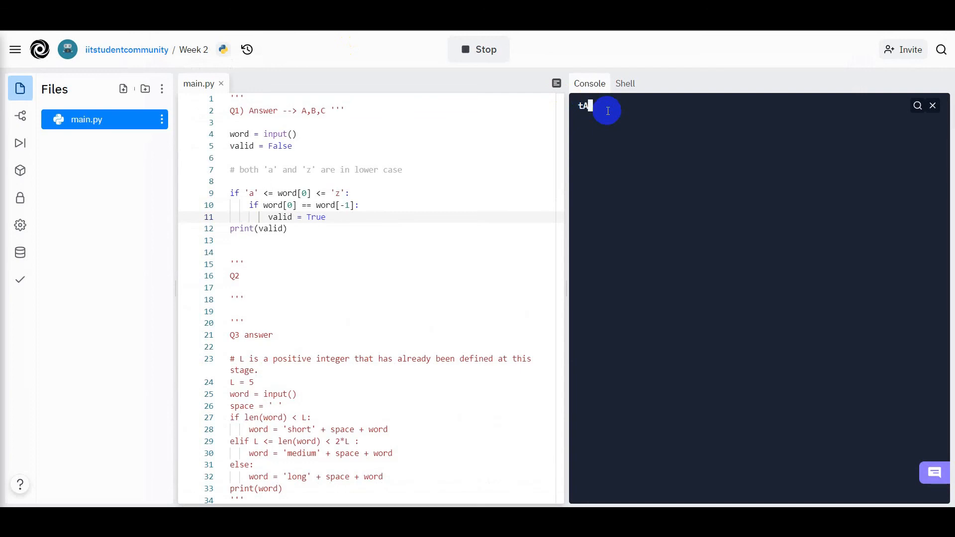
{"action": "type", "text": "C"}
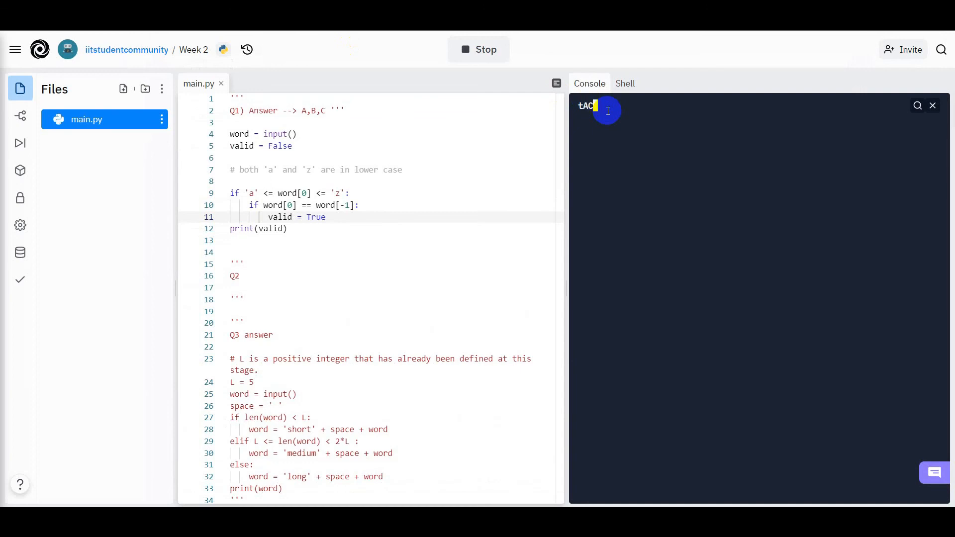
{"action": "key", "text": "Return"}
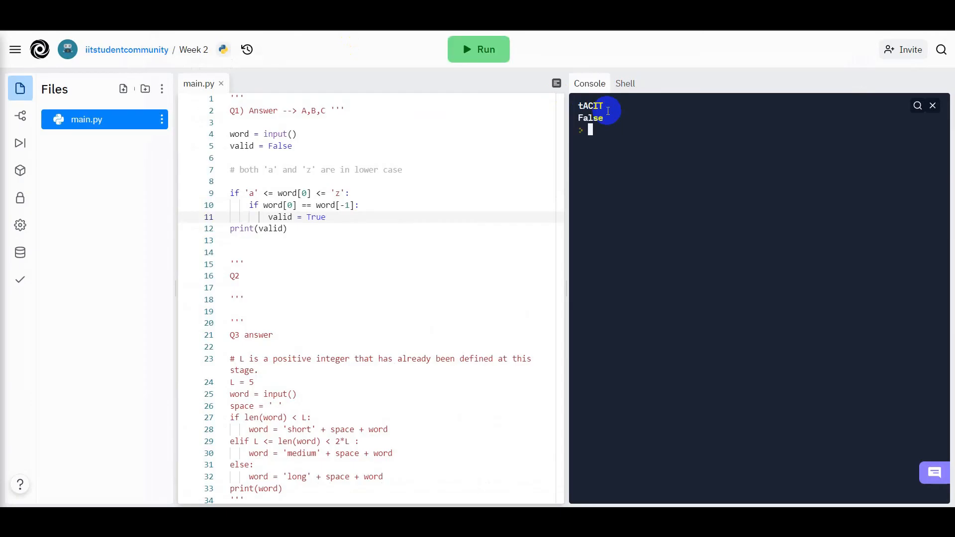
{"action": "mouse_move", "coordinate": [611, 126]}
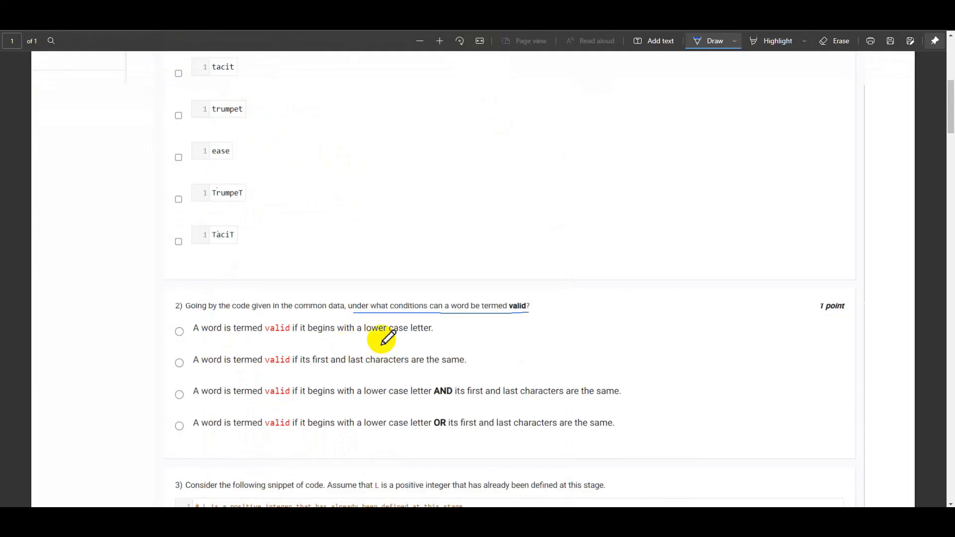
{"action": "mouse_move", "coordinate": [432, 334]}
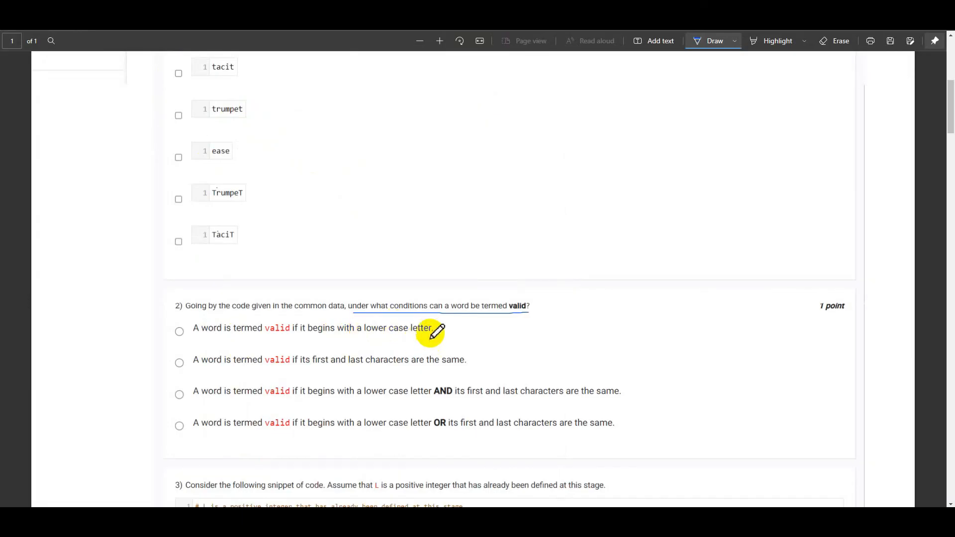
{"action": "mouse_move", "coordinate": [269, 334]}
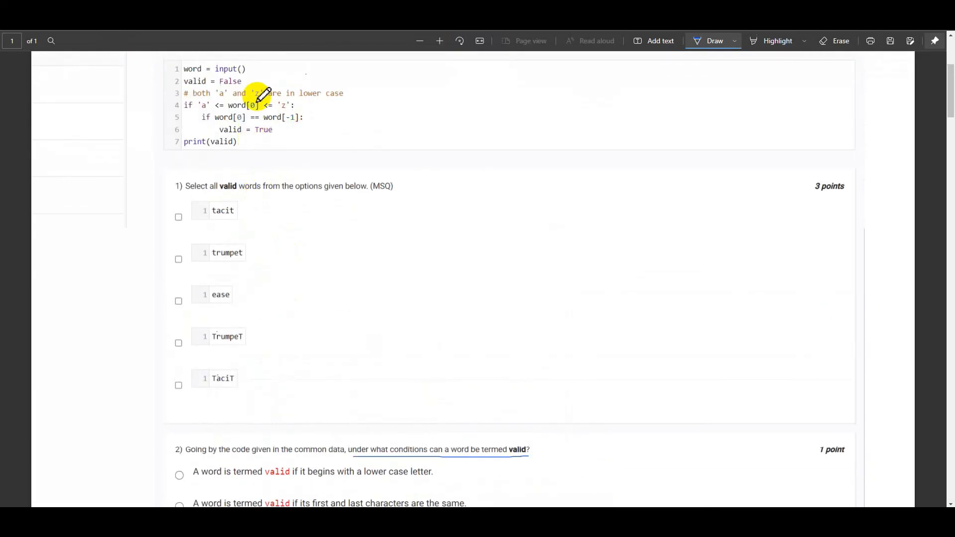
{"action": "mouse_move", "coordinate": [298, 253]}
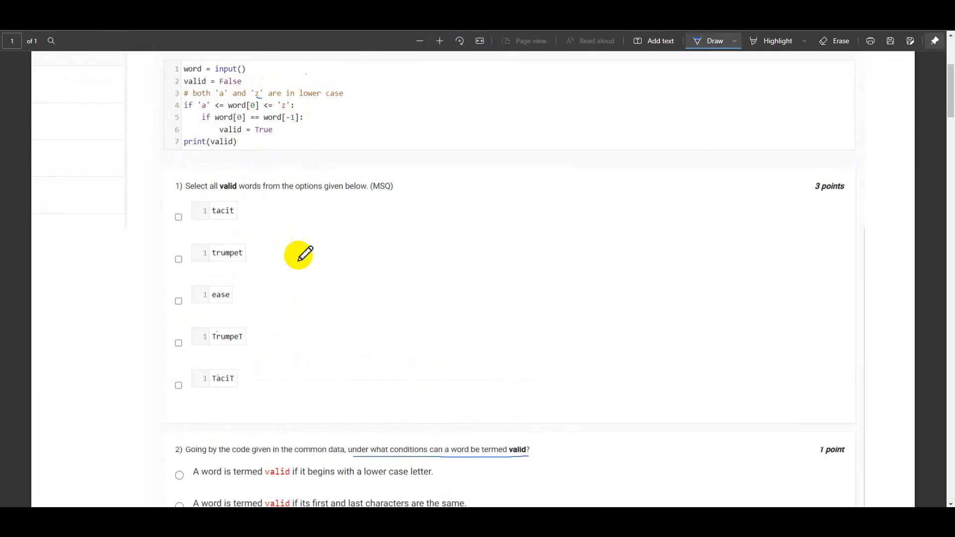
Scroll the PDF back down to question 2's four validity options.
{"action": "scroll", "scroll_direction": "down", "scroll_amount": 3}
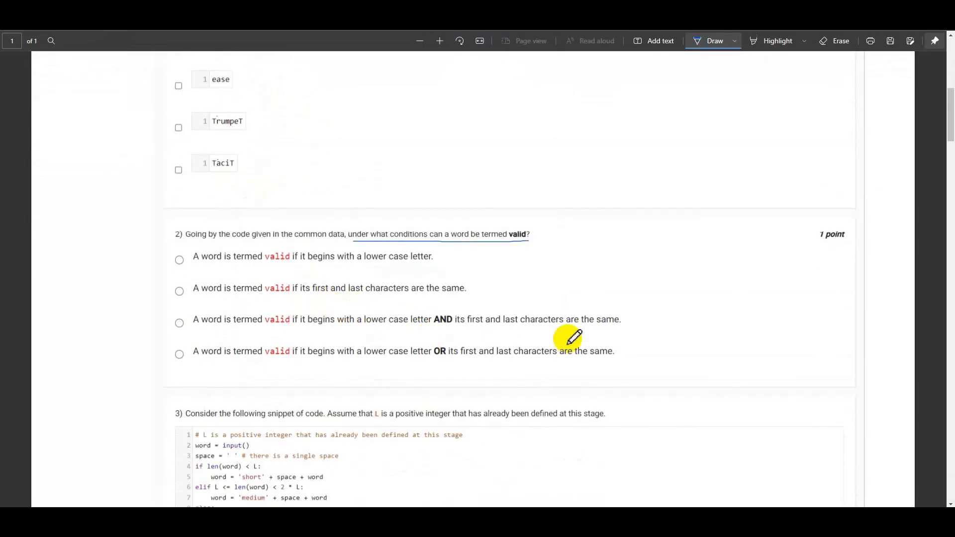
{"action": "mouse_move", "coordinate": [553, 337]}
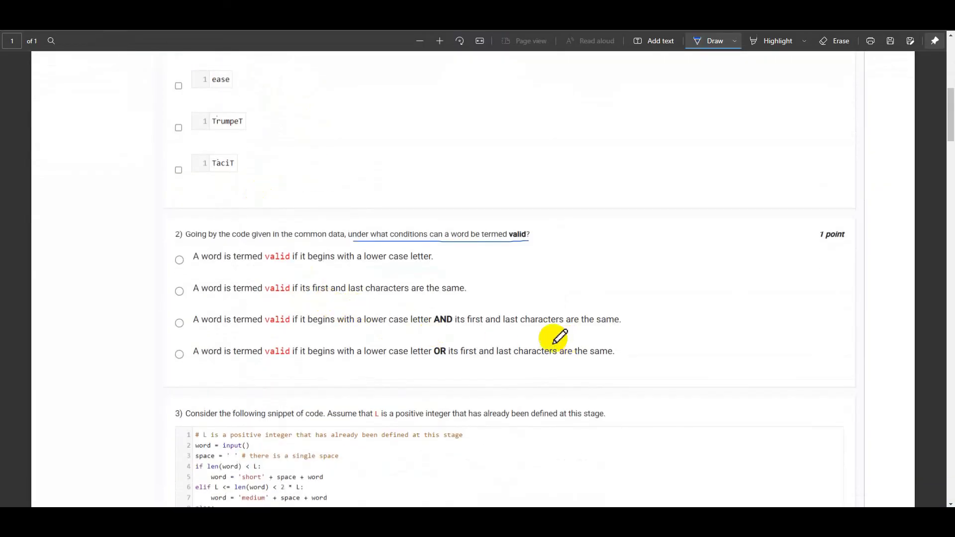
{"action": "mouse_move", "coordinate": [316, 286]}
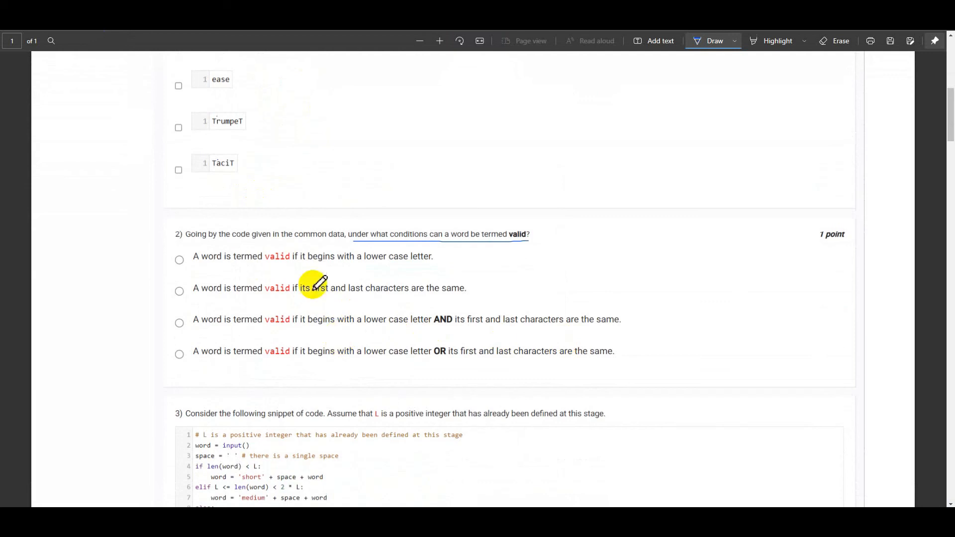